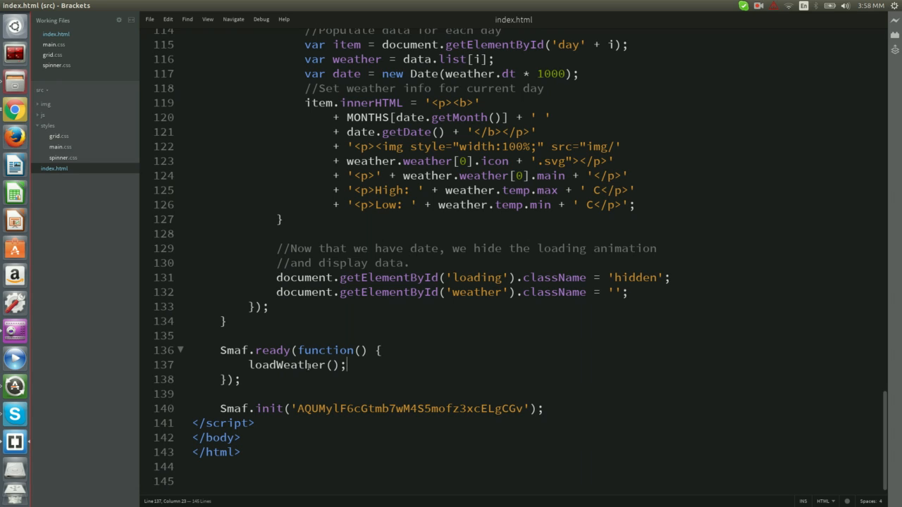
mouse_move(317, 352)
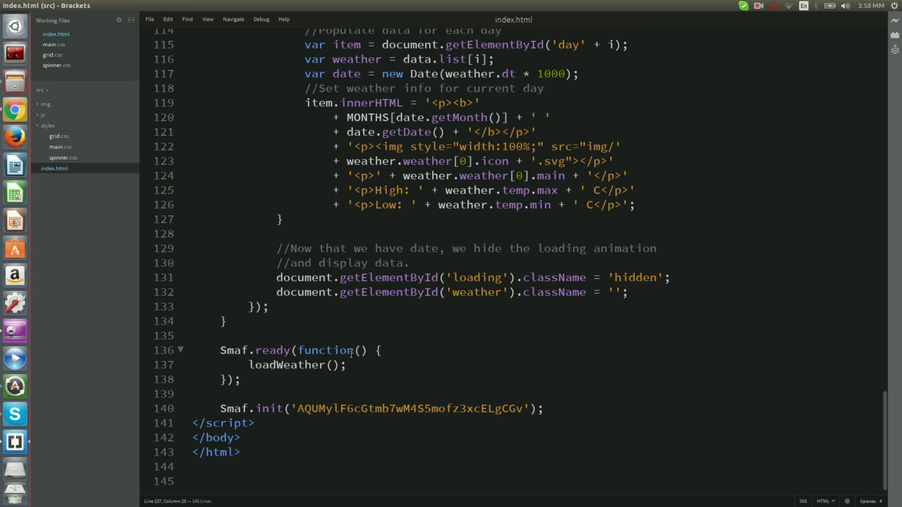
Add a Smaf.on('action') handler logging e.type and e.command inside Smaf.ready and re-indent it.
left_click(251, 350)
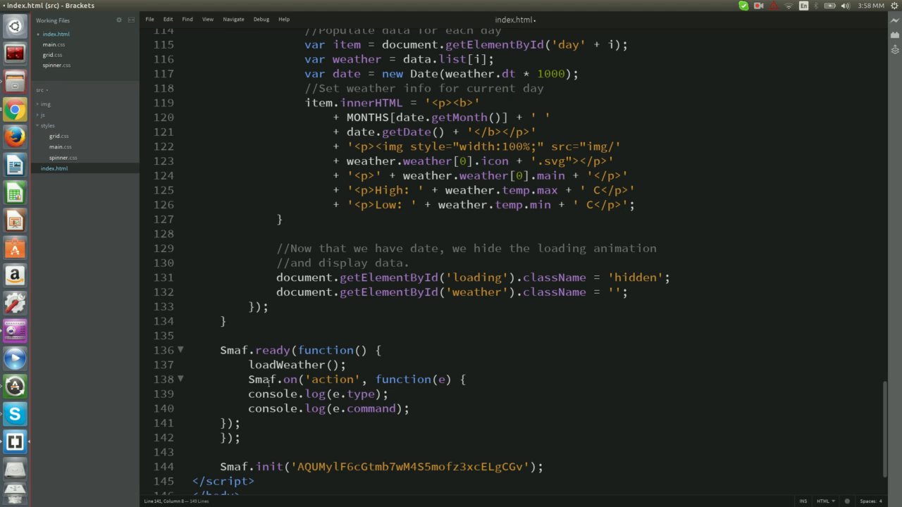
left_click_drag(248, 395, 409, 409)
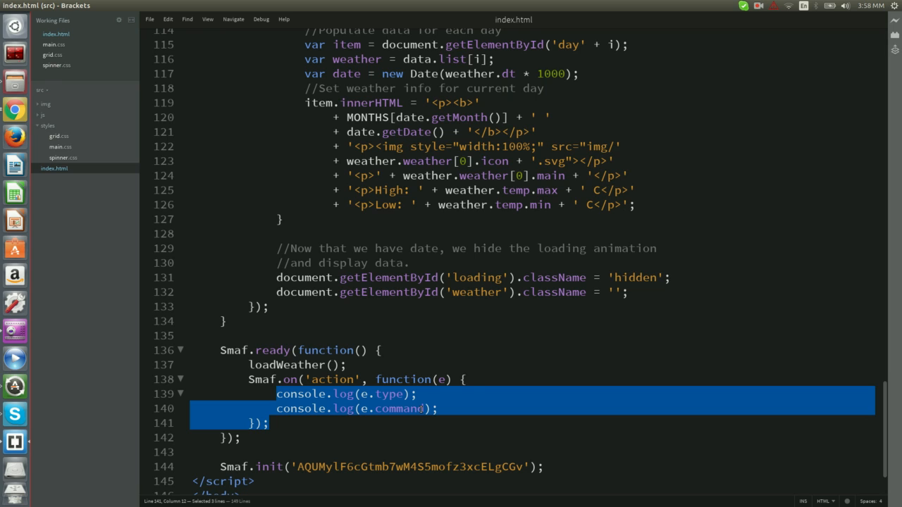
left_click(336, 379)
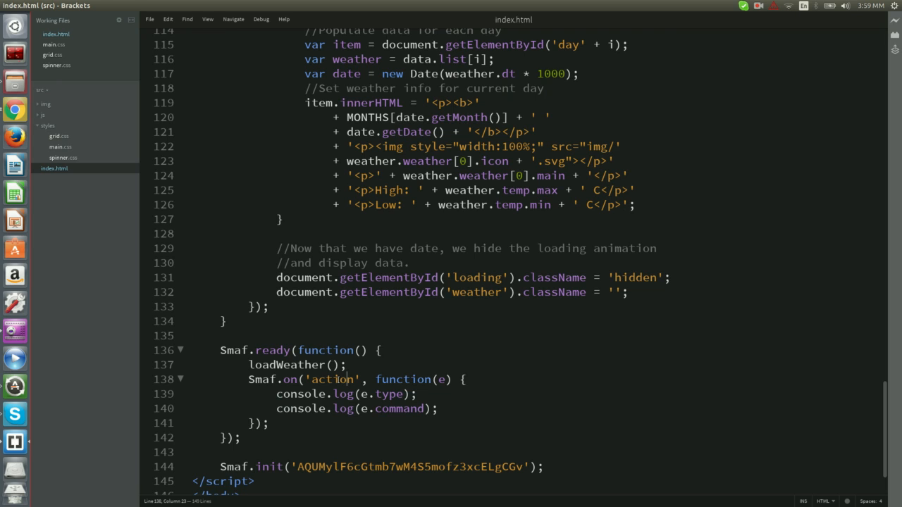
Review the handler by highlighting the action event name, the e parameter and the type property.
double_click(332, 379)
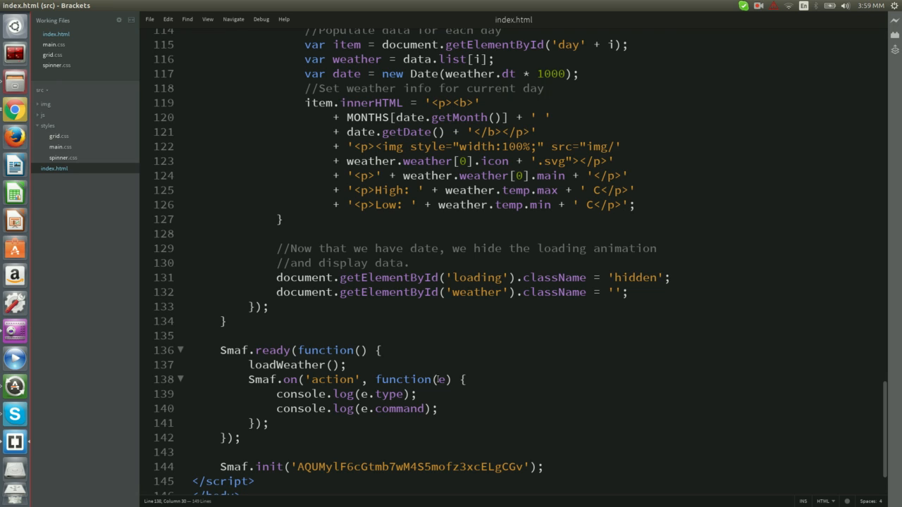
double_click(439, 379)
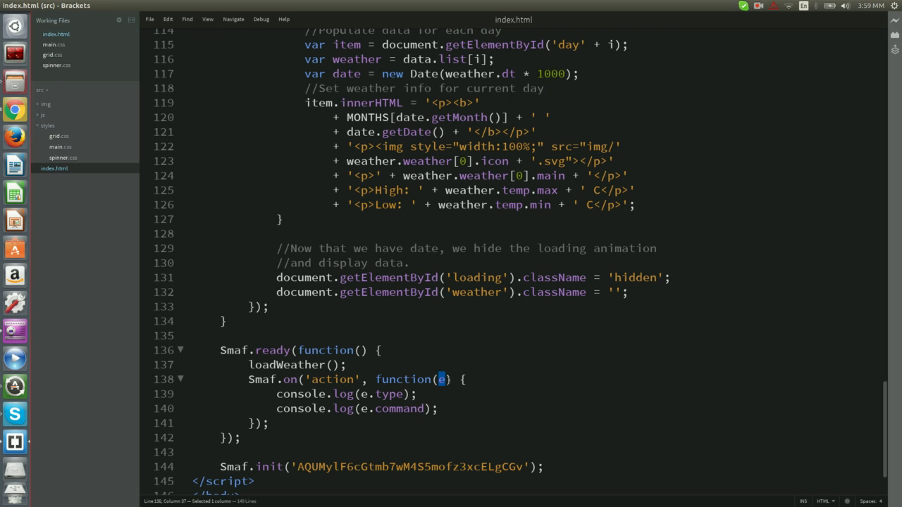
mouse_move(375, 397)
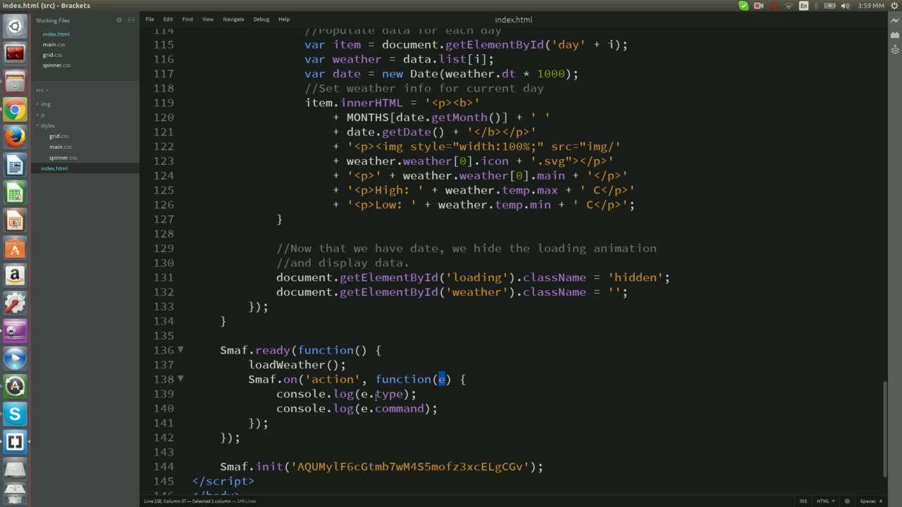
left_click(375, 395)
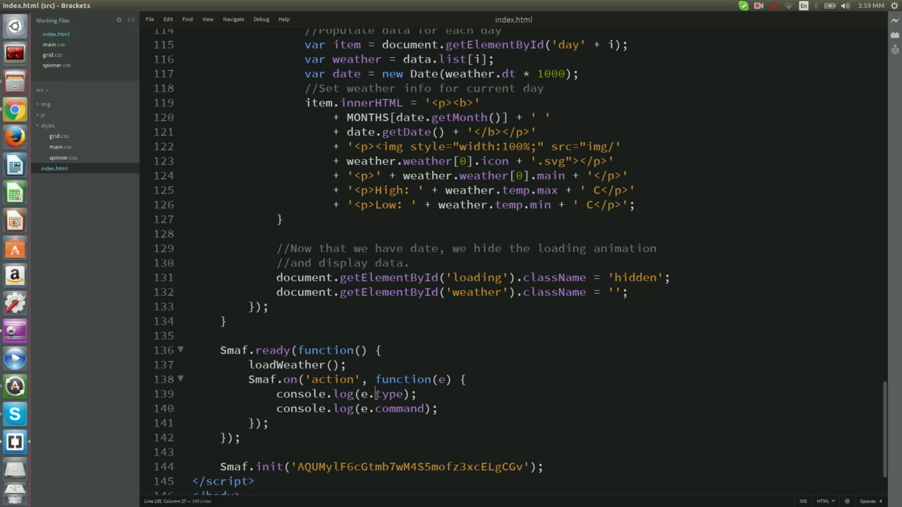
double_click(400, 408)
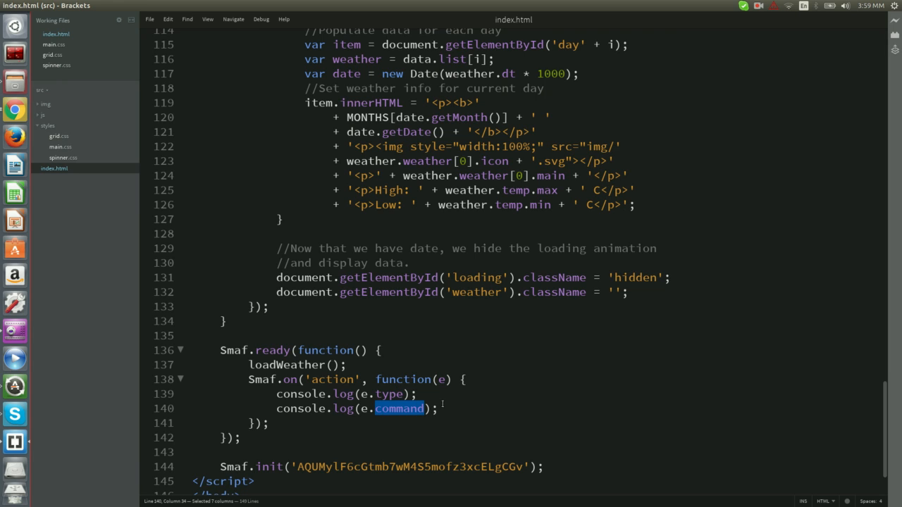
left_click(420, 380)
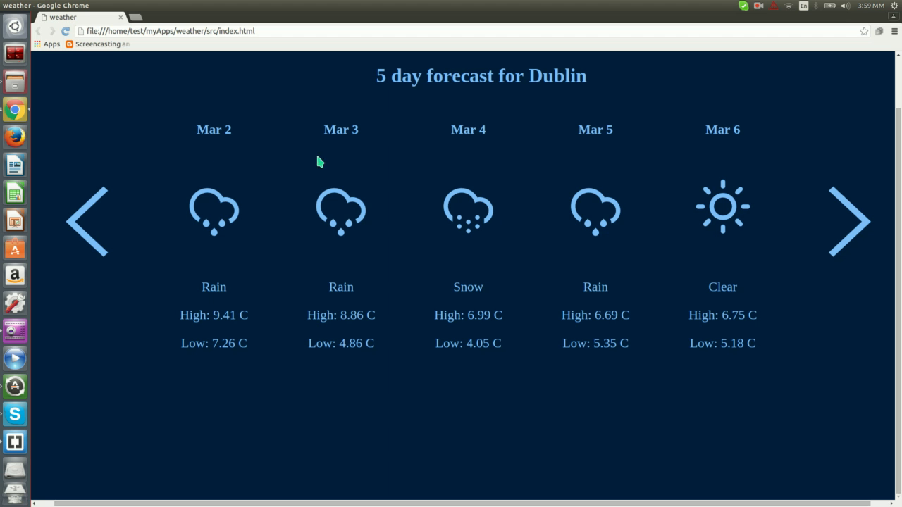
mouse_move(322, 149)
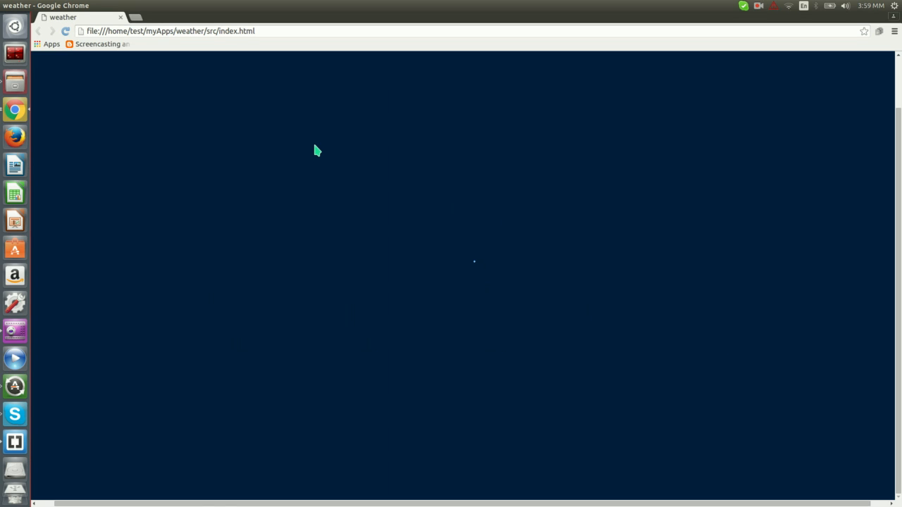
Inspect the weather page and show the developer Console listing Smaf log messages.
right_click(317, 150)
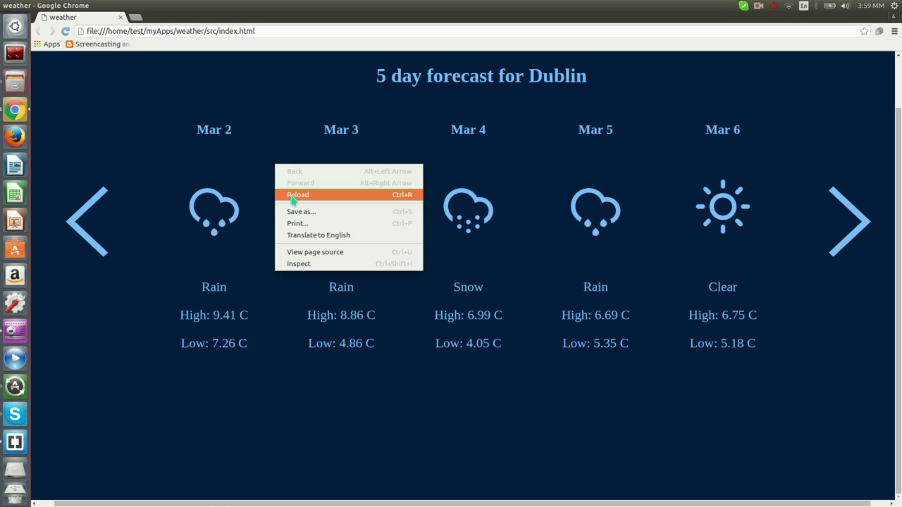
left_click(299, 263)
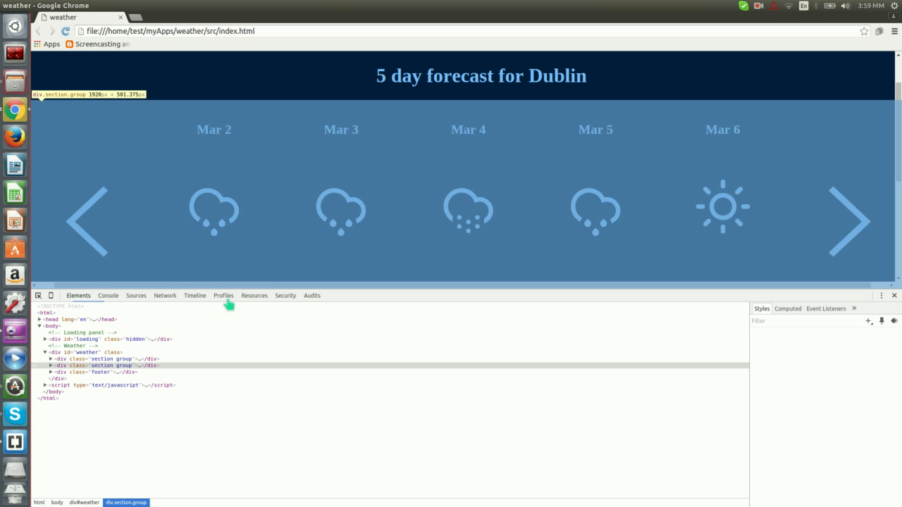
left_click(108, 296)
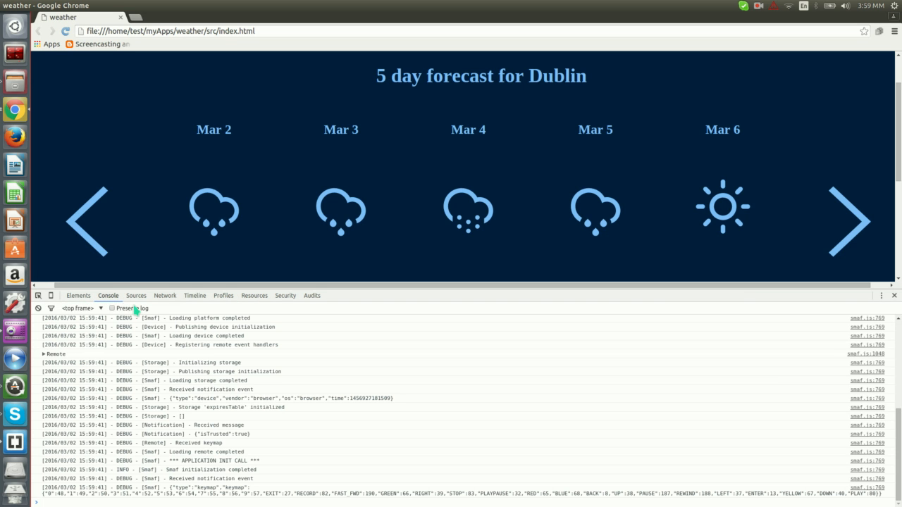
mouse_move(149, 309)
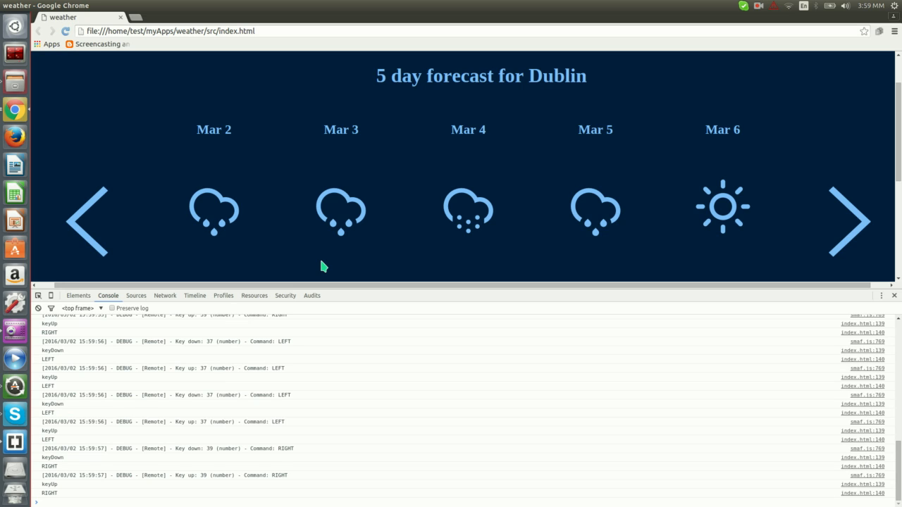
mouse_move(127, 392)
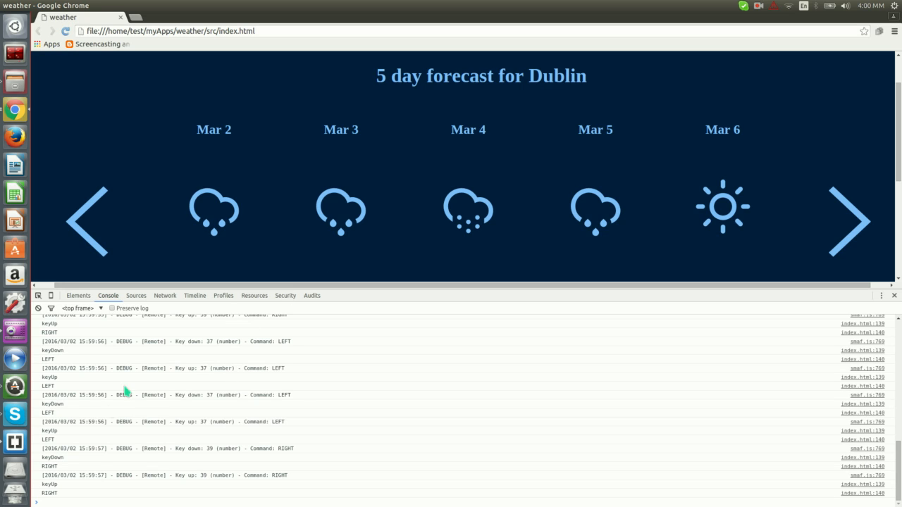
mouse_move(236, 382)
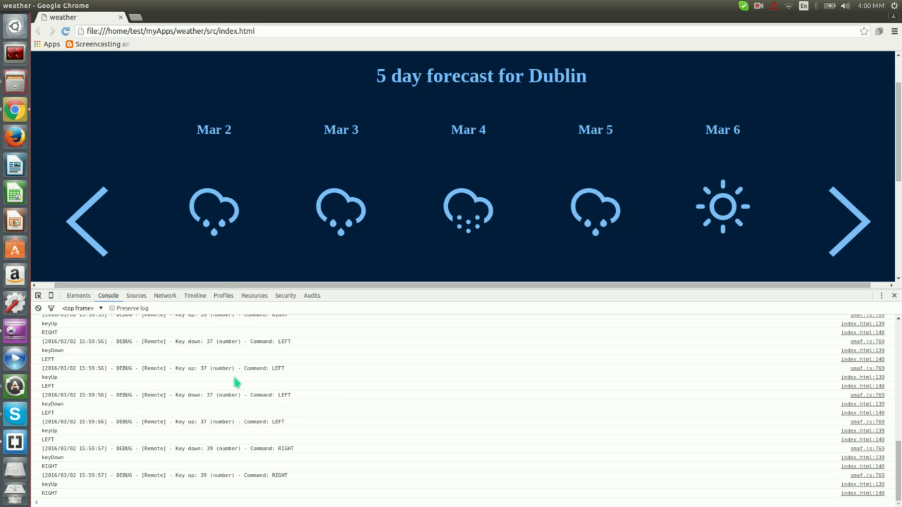
mouse_move(59, 453)
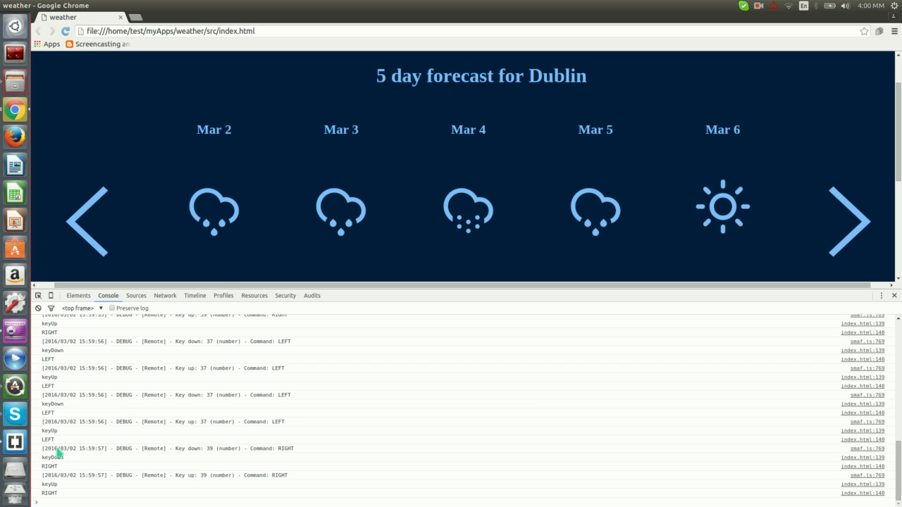
mouse_move(54, 453)
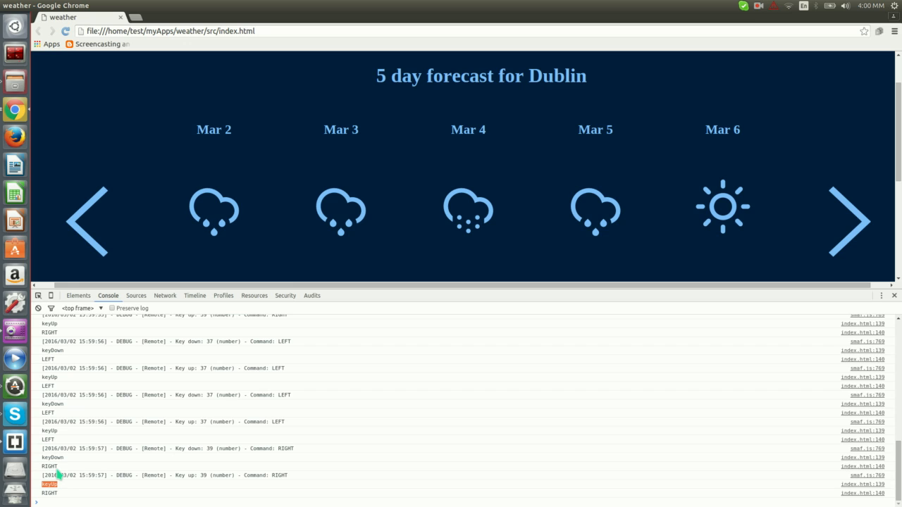
mouse_move(91, 471)
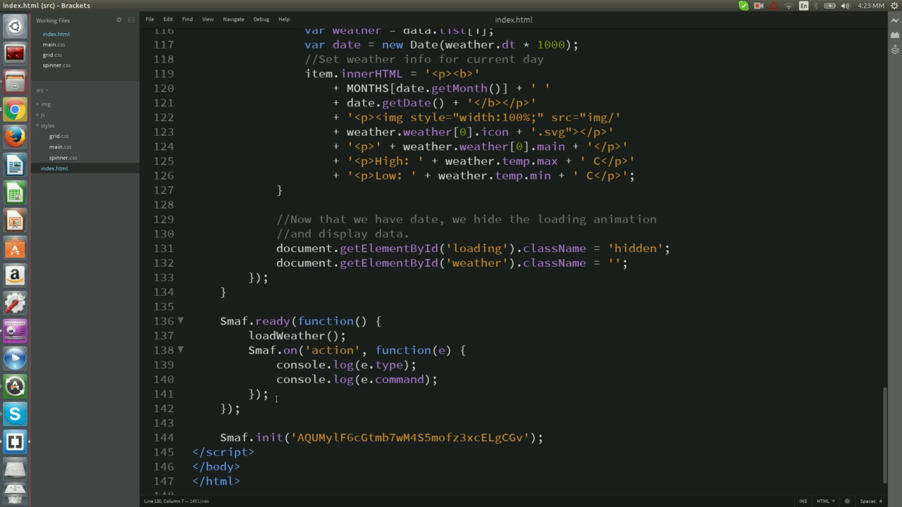
mouse_move(279, 408)
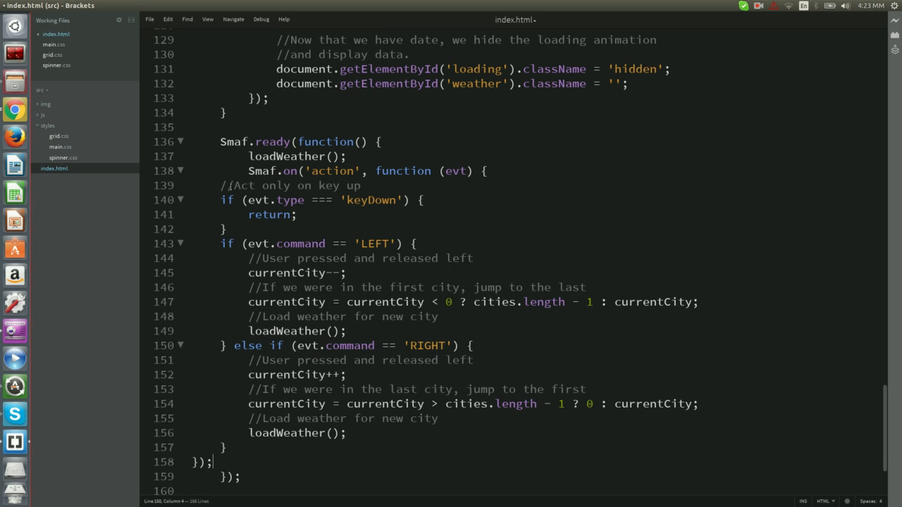
left_click_drag(220, 186, 224, 449)
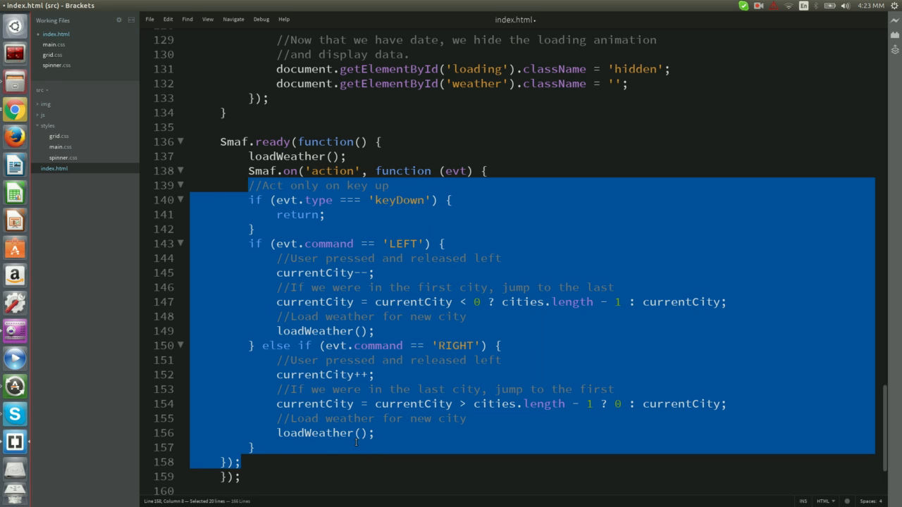
left_click(366, 375)
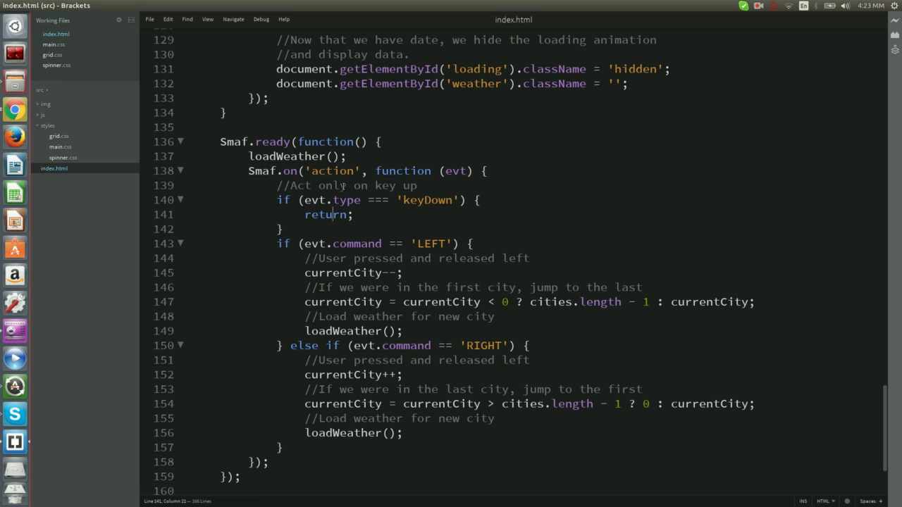
left_click(344, 201)
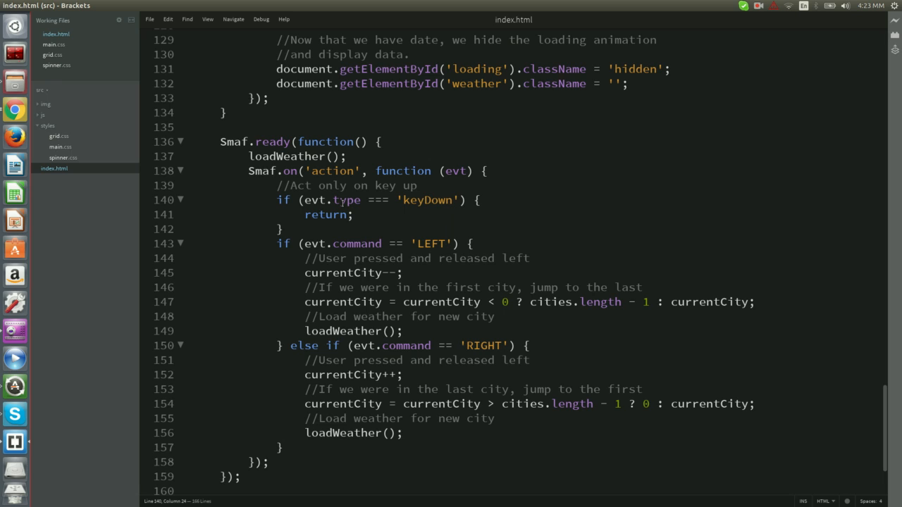
left_click(353, 200)
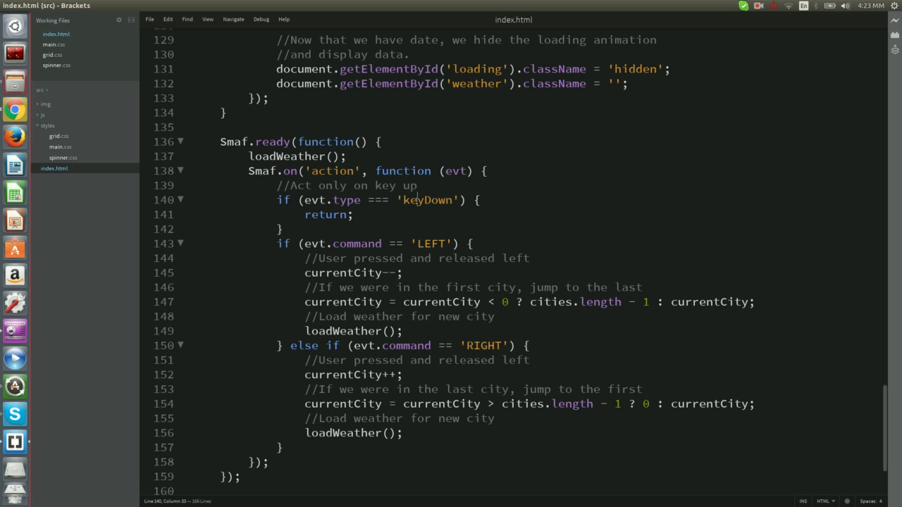
left_click(322, 243)
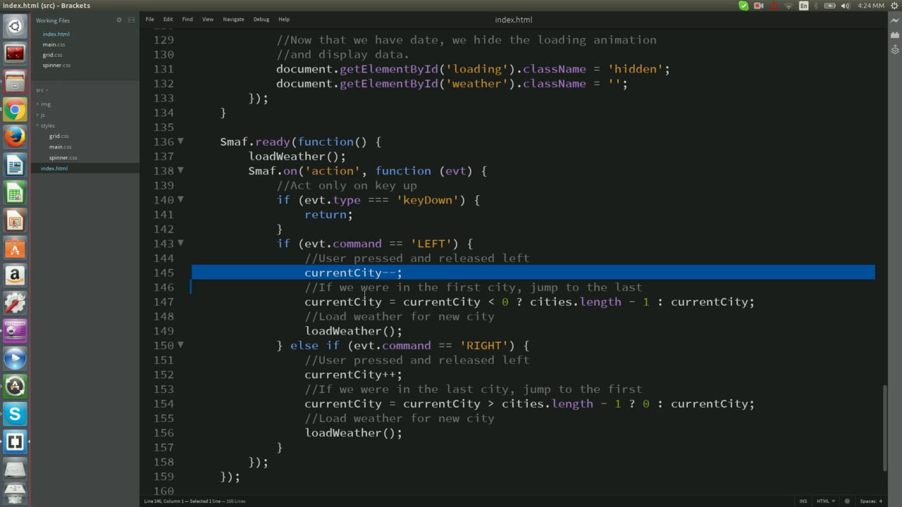
double_click(344, 301)
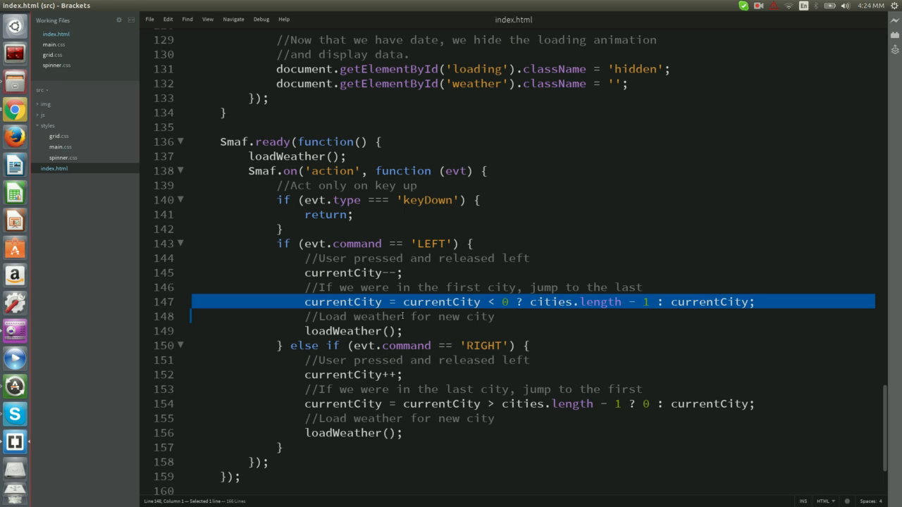
double_click(344, 330)
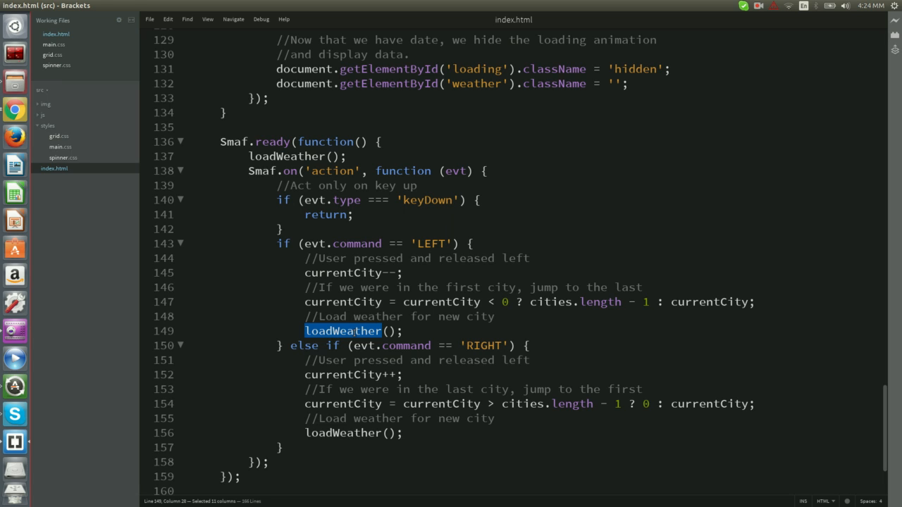
left_click(333, 346)
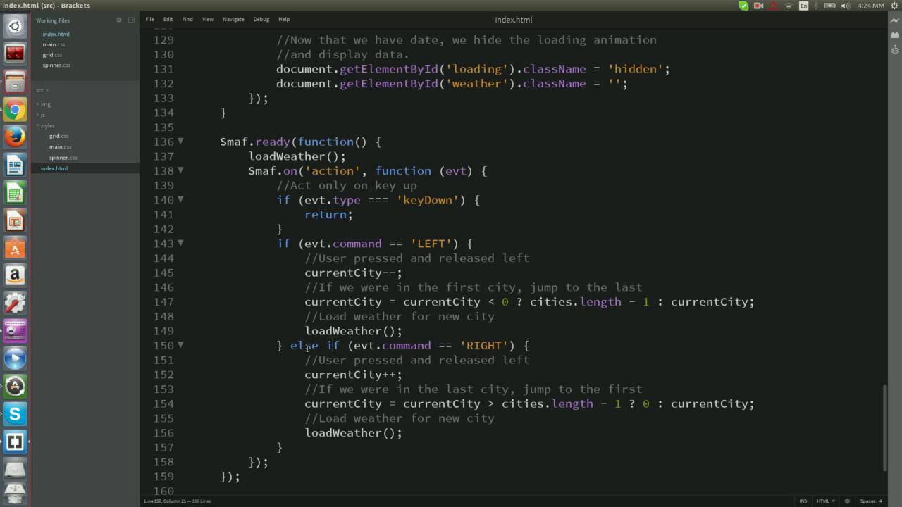
double_click(484, 345)
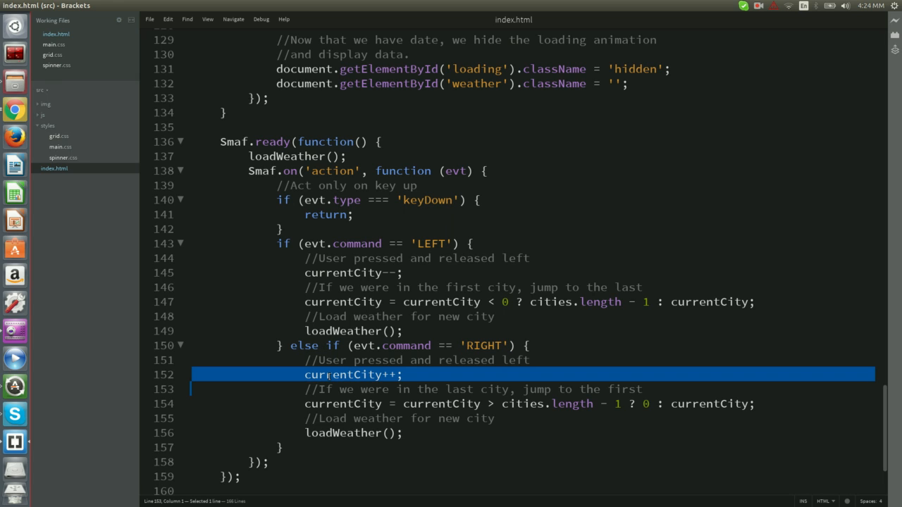
left_click(342, 403)
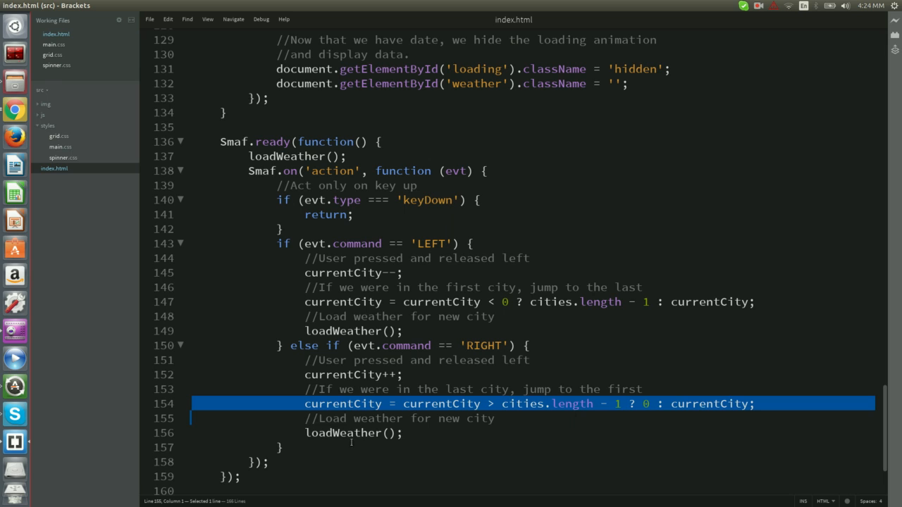
left_click(352, 433)
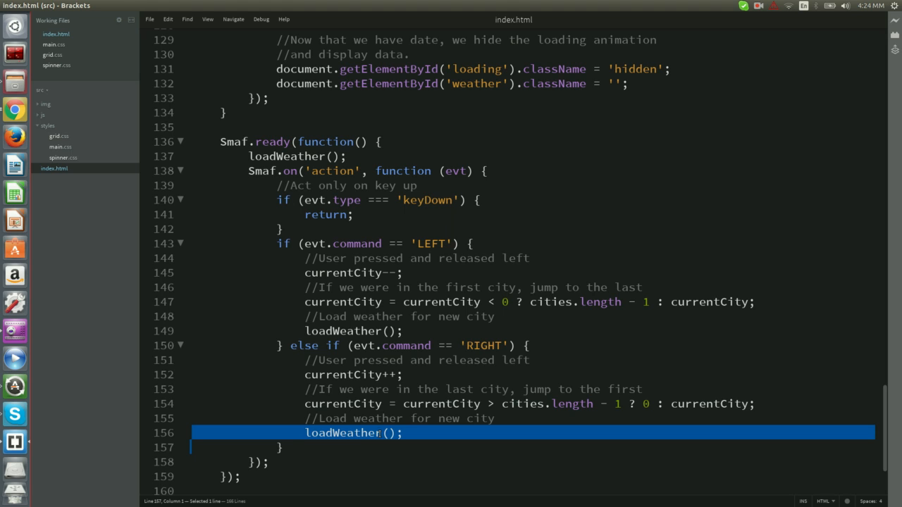
scroll("down", 3)
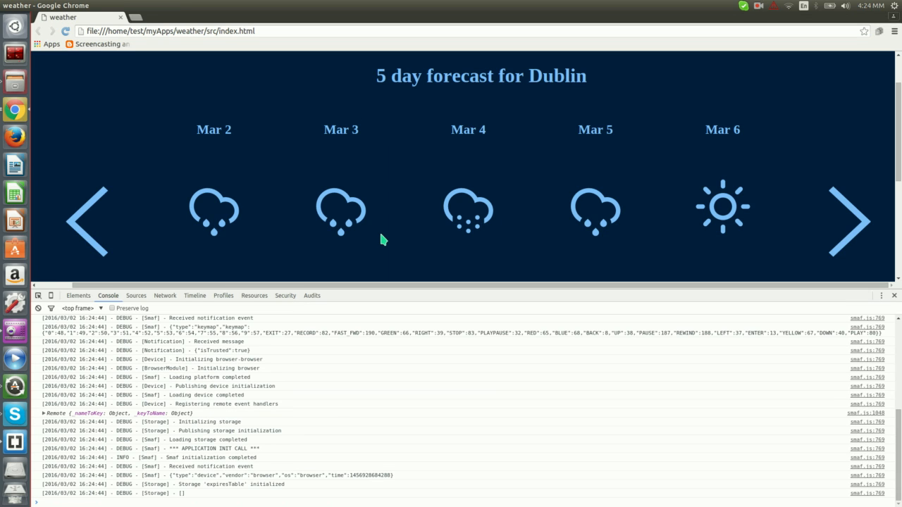
Cycle the forecast to the next city with the Right arrow until Beijing appears.
key("Right")
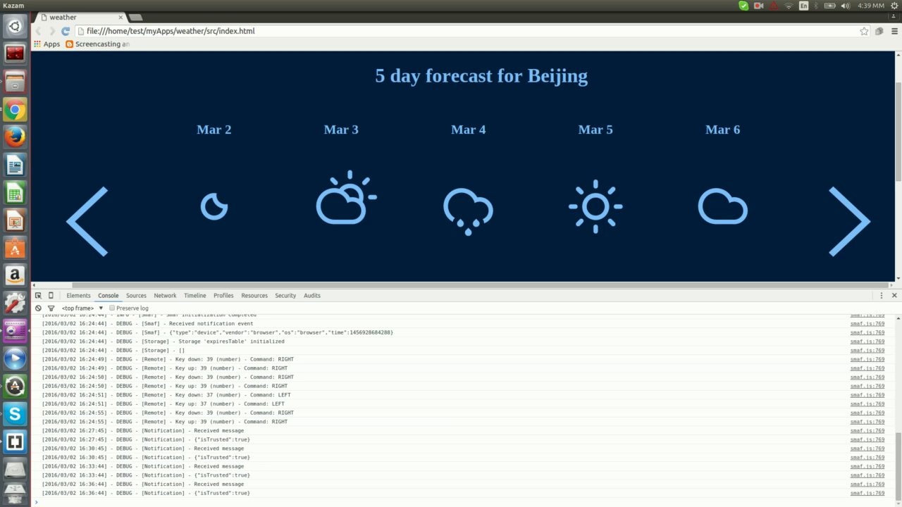
scroll("down", 3)
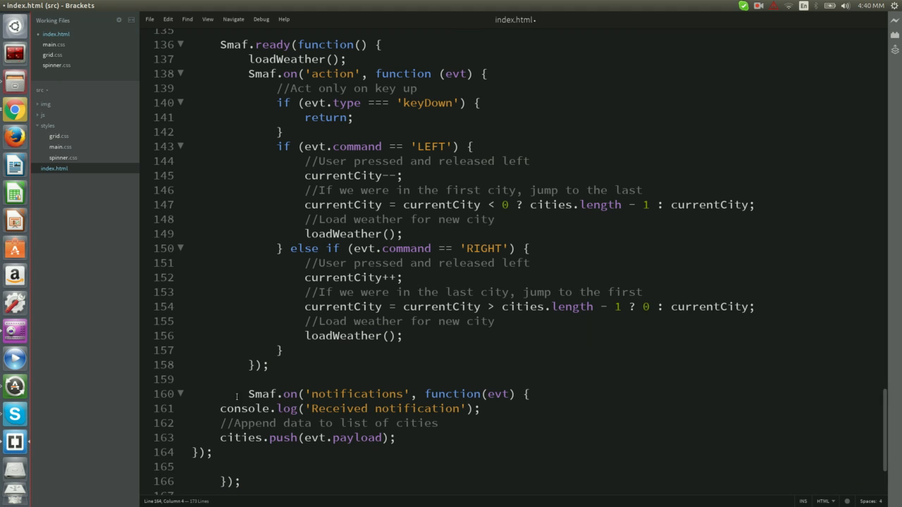
Re-indent the notifications handler body and highlight the cities.push(evt.payload) call.
left_click_drag(248, 409, 239, 451)
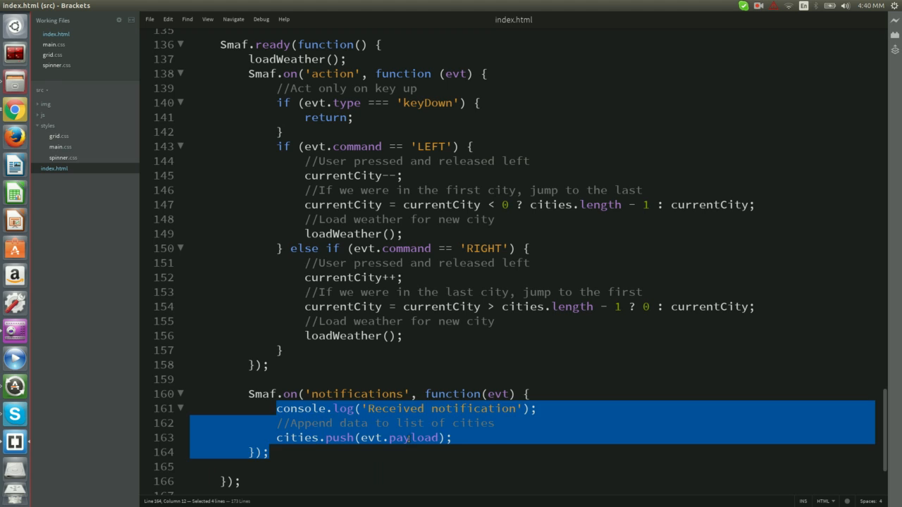
left_click(425, 394)
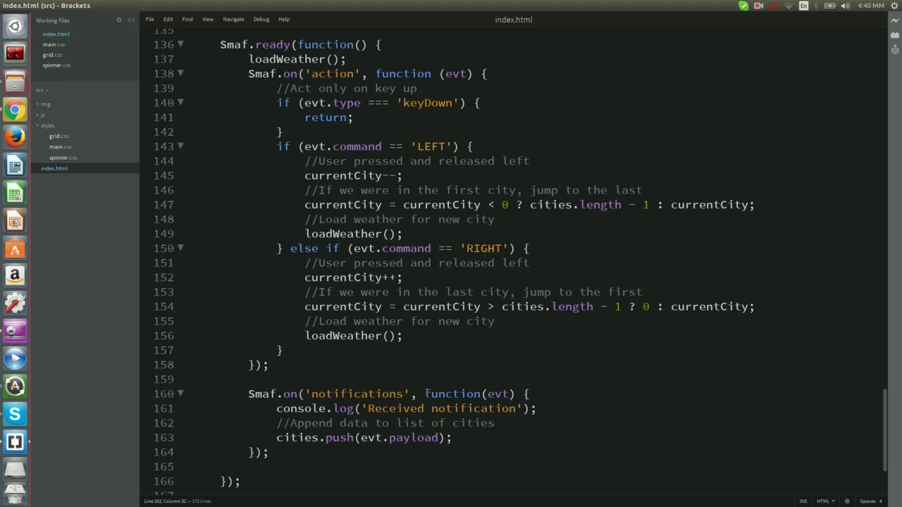
left_click_drag(426, 394, 496, 395)
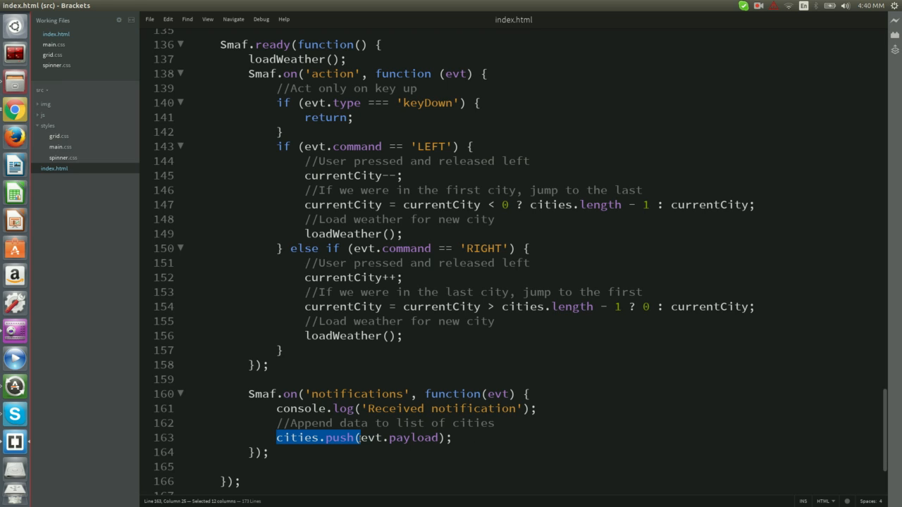
mouse_move(164, 449)
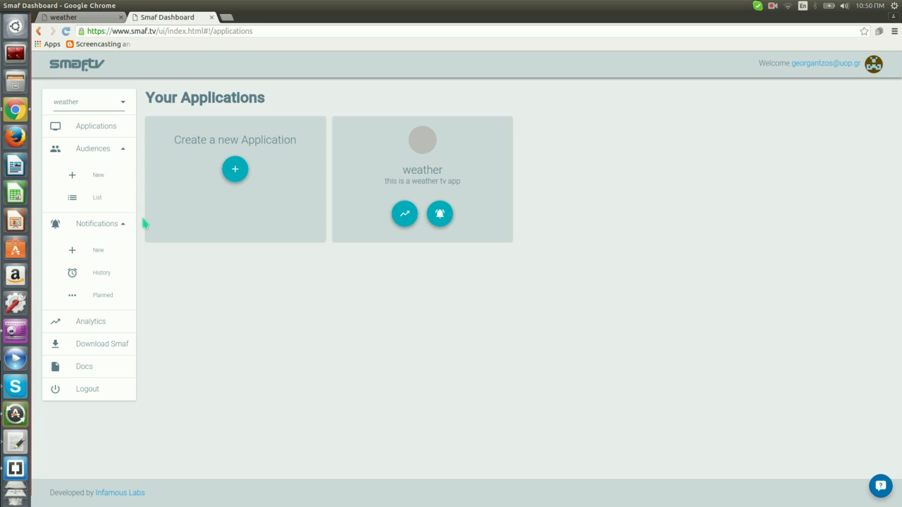
mouse_move(333, 242)
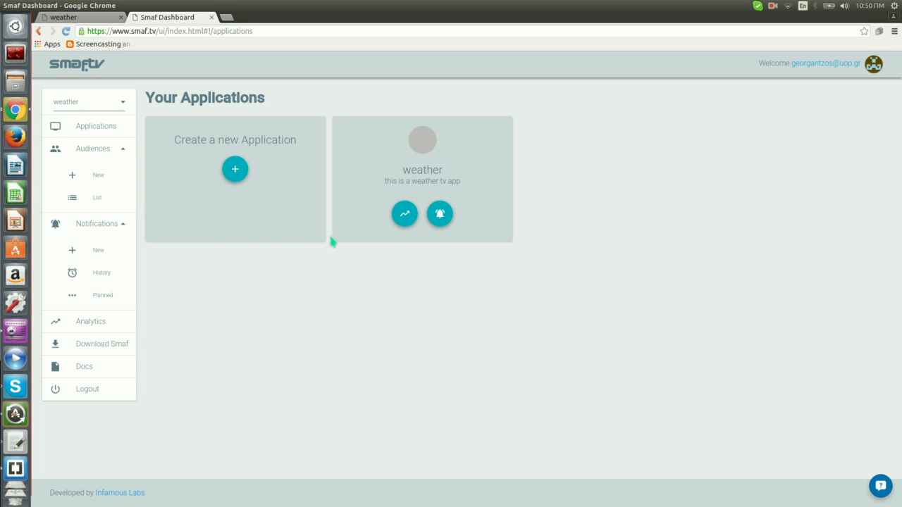
mouse_move(422, 223)
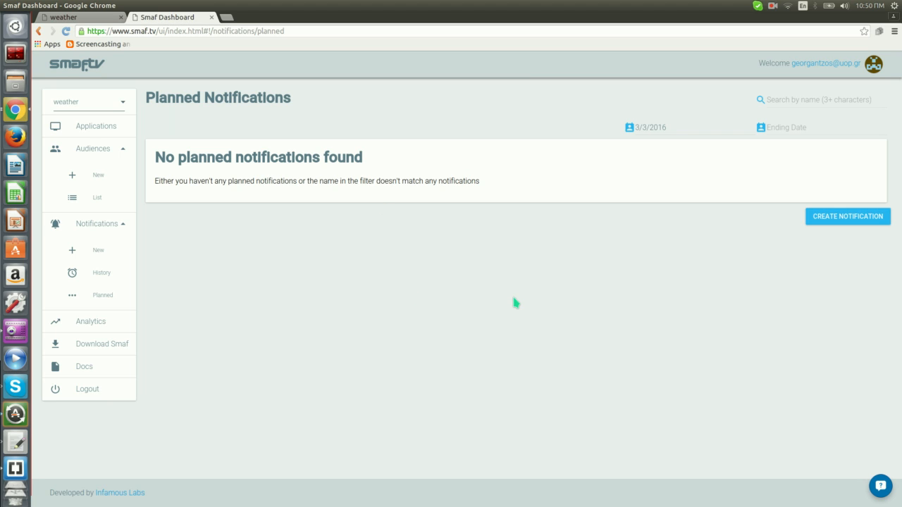
mouse_move(313, 184)
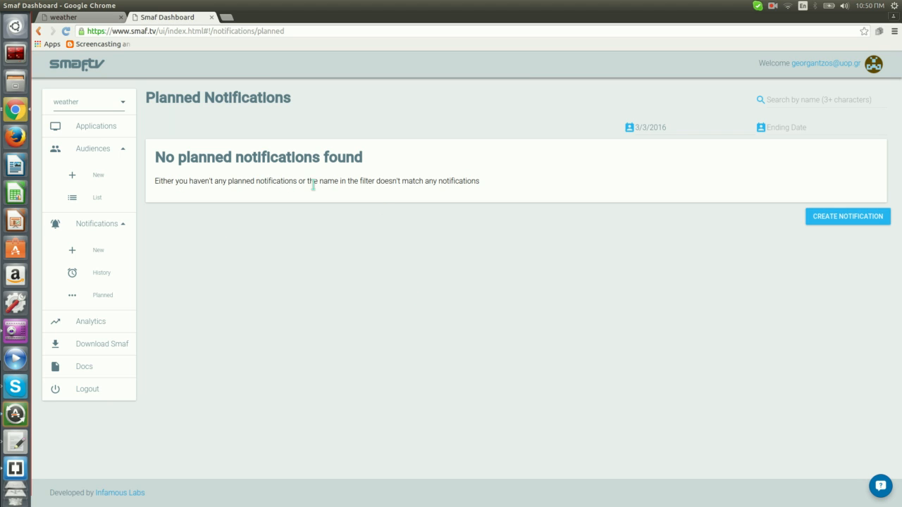
mouse_move(736, 374)
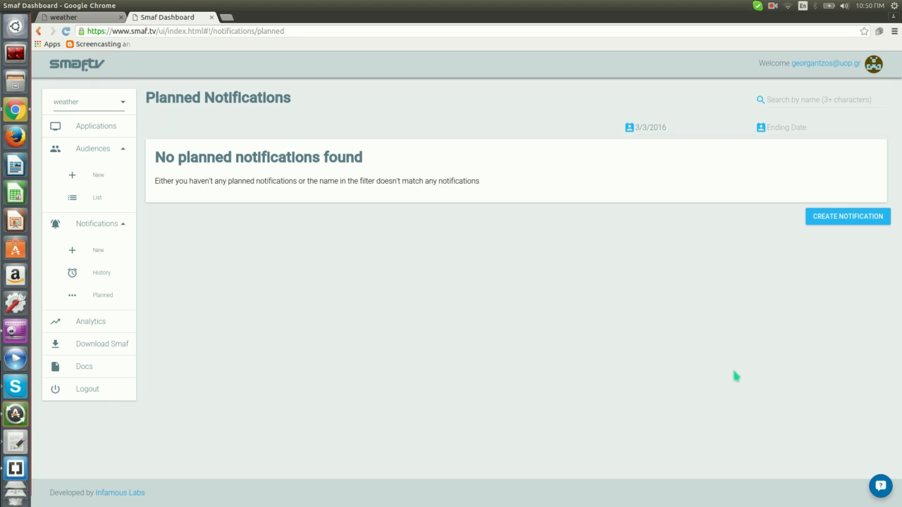
mouse_move(823, 224)
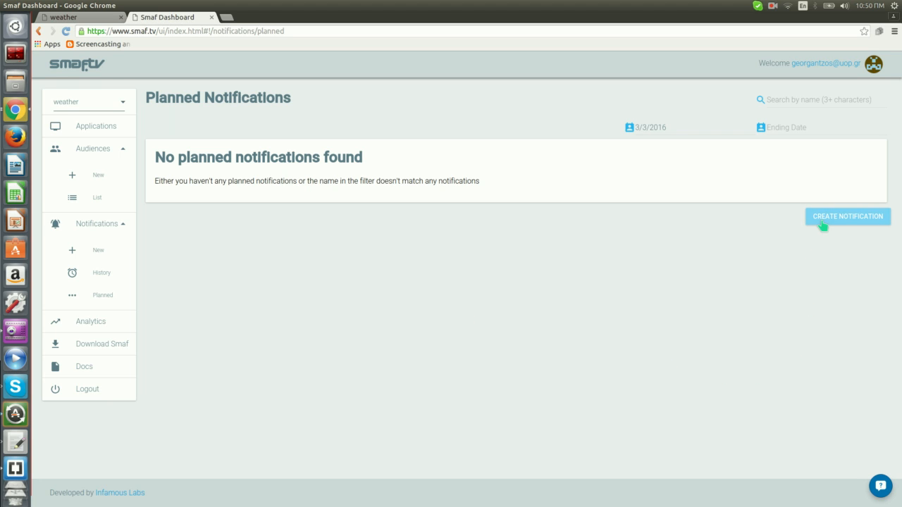
Start a new notification for the weather app in the Smaf Dashboard.
left_click(847, 217)
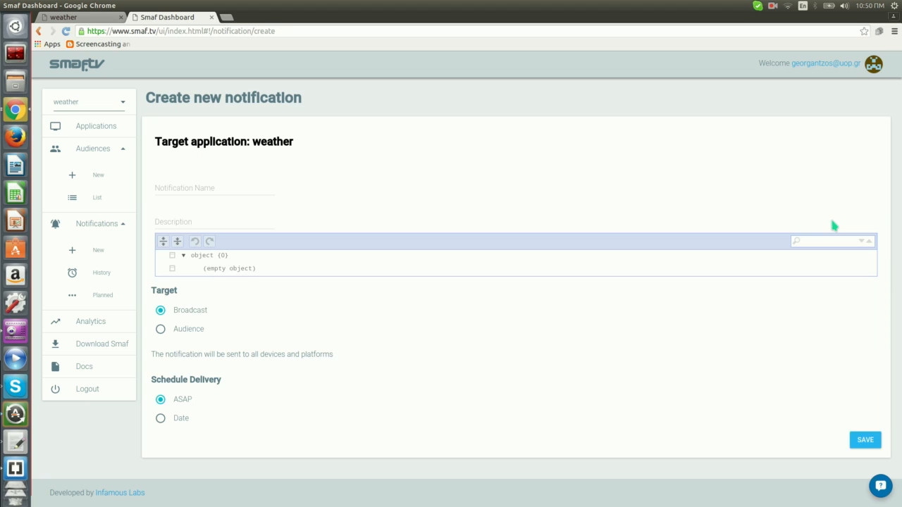
mouse_move(503, 248)
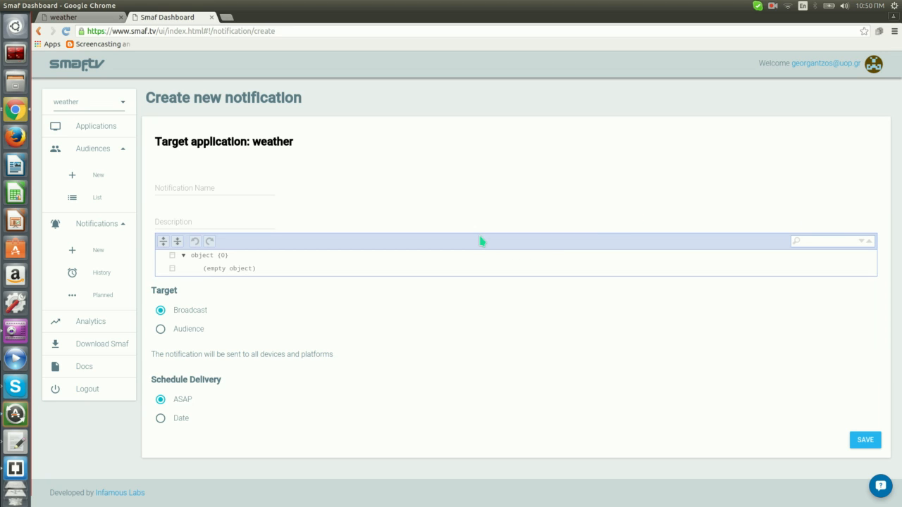
left_click(214, 188)
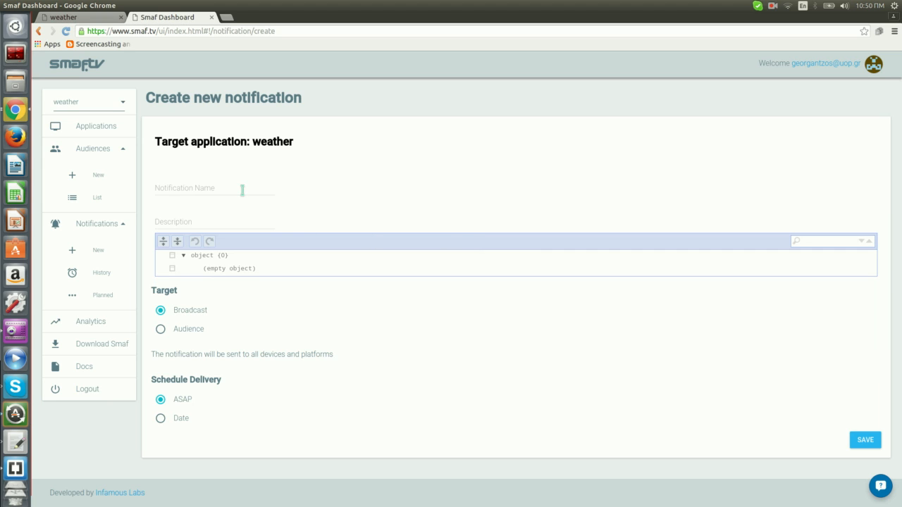
left_click(214, 221)
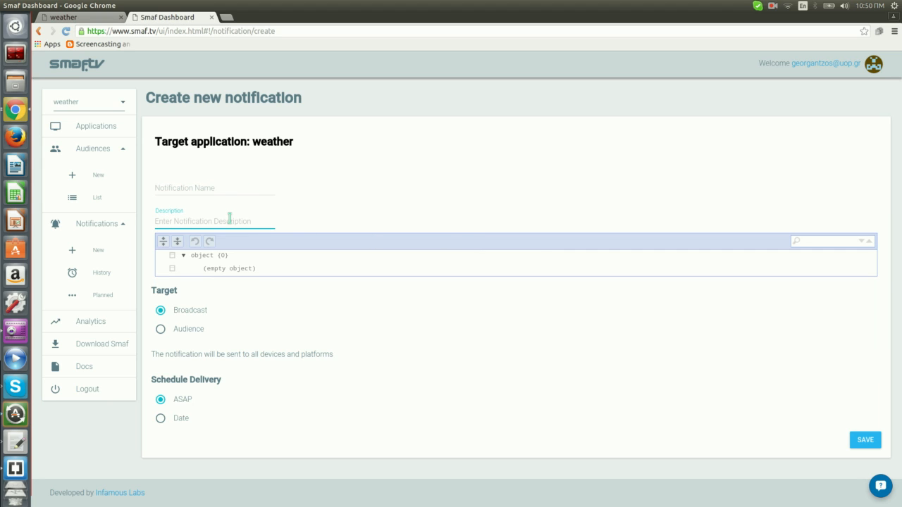
mouse_move(336, 263)
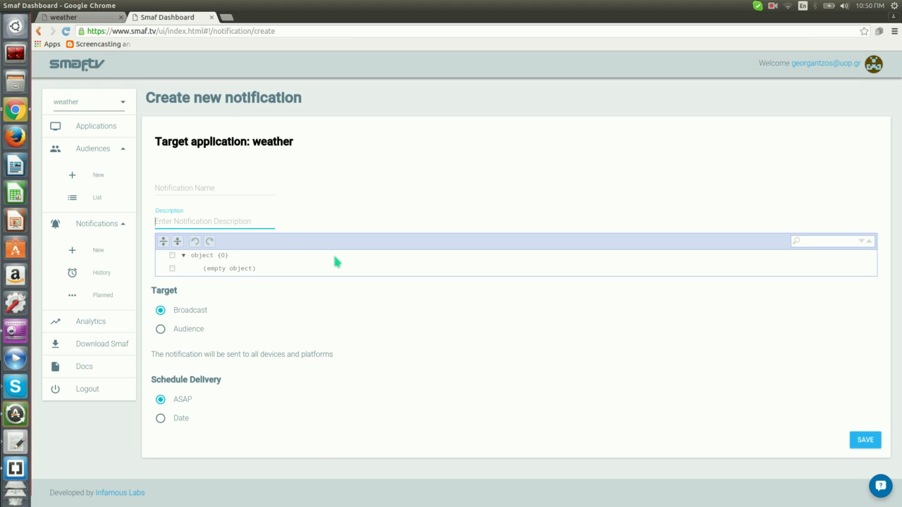
left_click(204, 220)
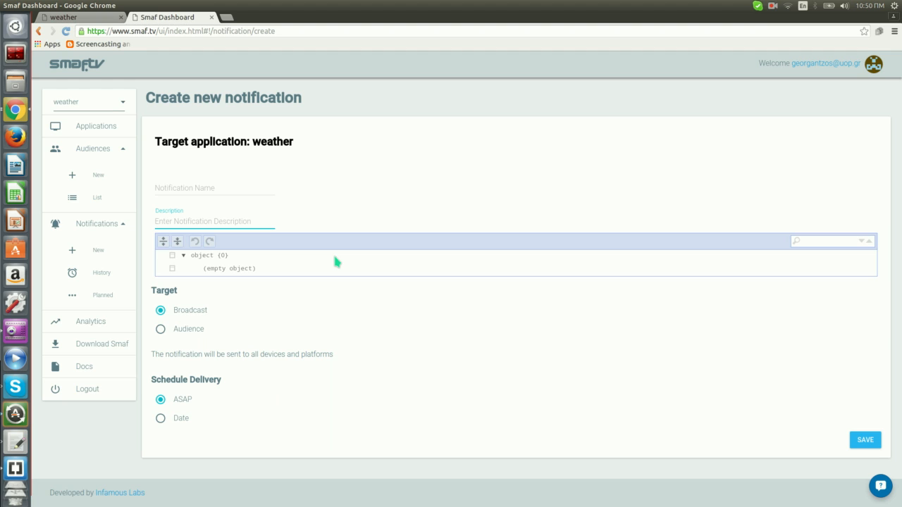
Name the notification New York with description New York Coordinates.
left_click(214, 187)
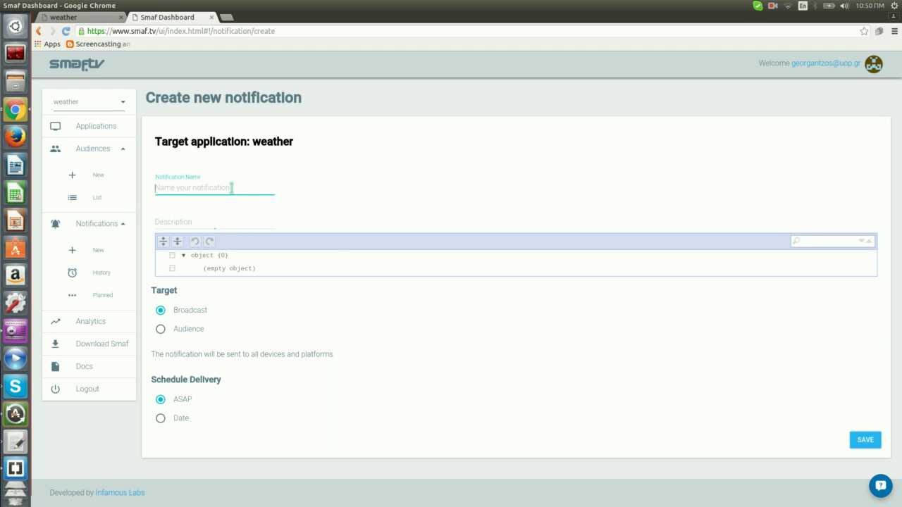
type("New York")
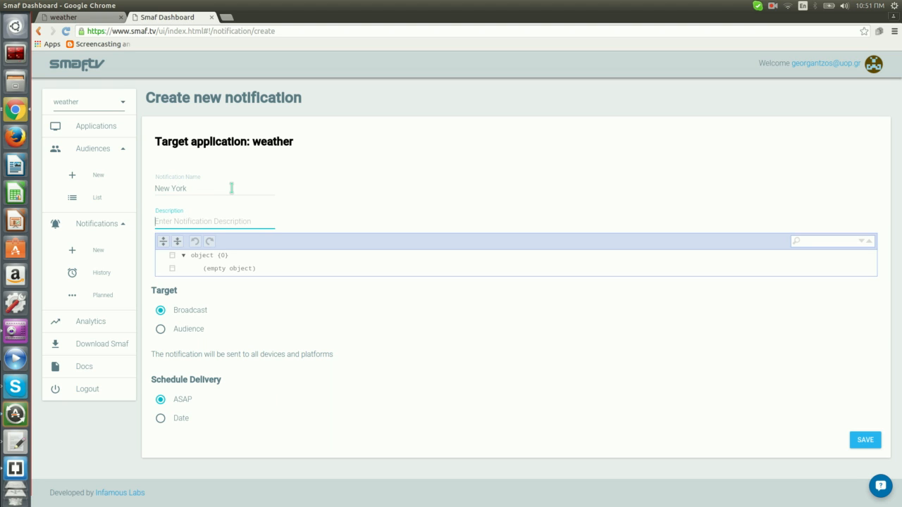
type("New York C")
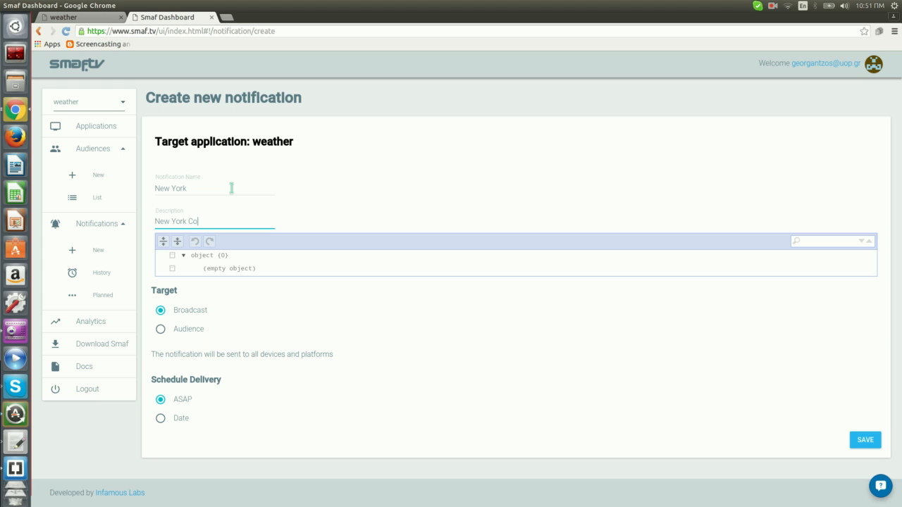
type("ordinates")
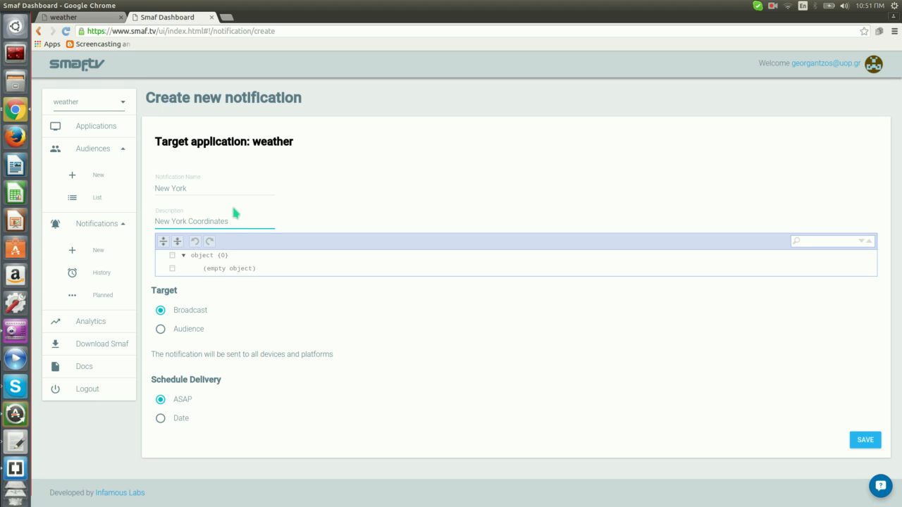
left_click(214, 221)
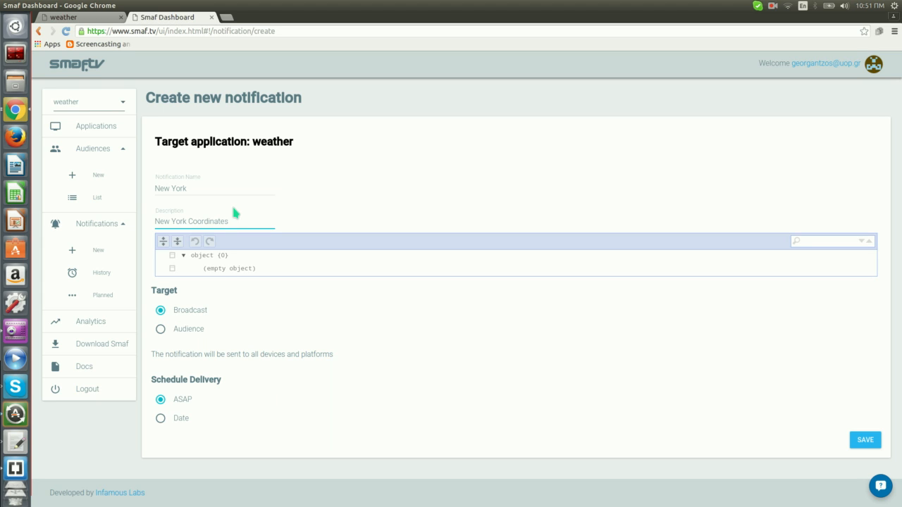
Append a lat field with value 40.7141667 to the payload object.
left_click(198, 221)
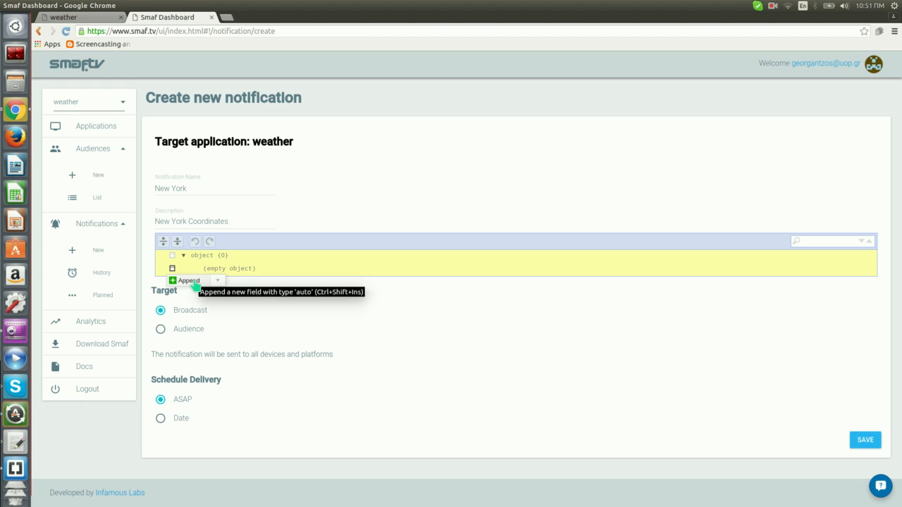
left_click(185, 280)
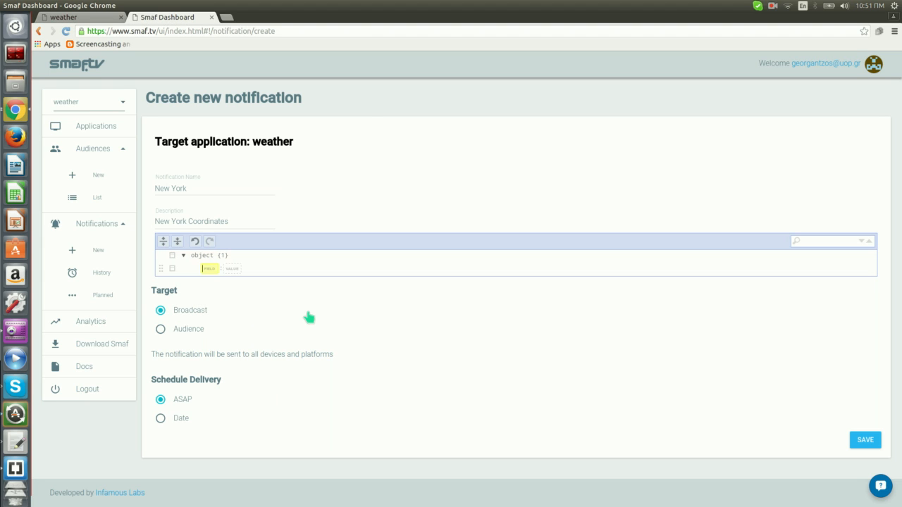
mouse_move(305, 323)
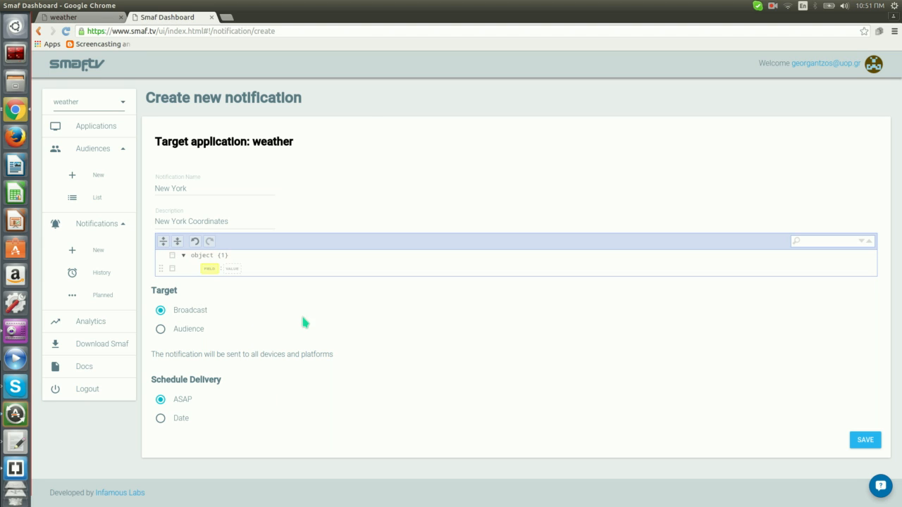
mouse_move(247, 265)
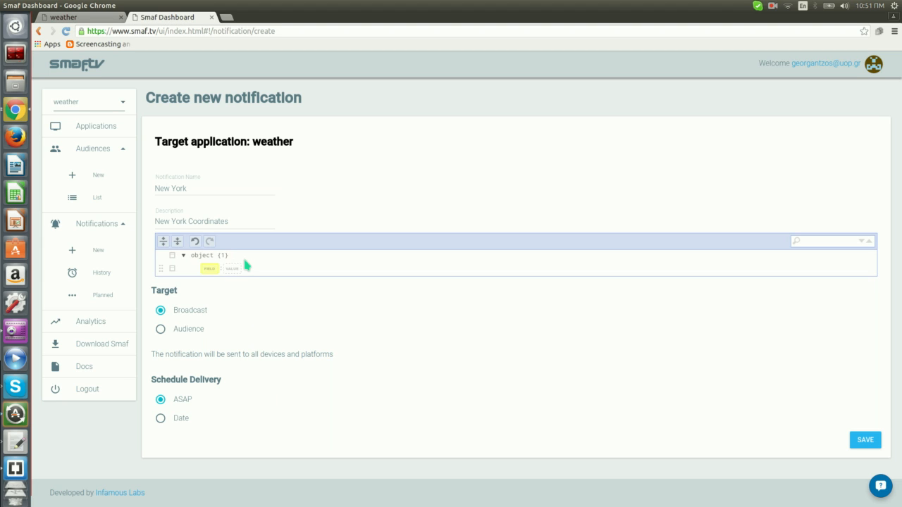
type("lat")
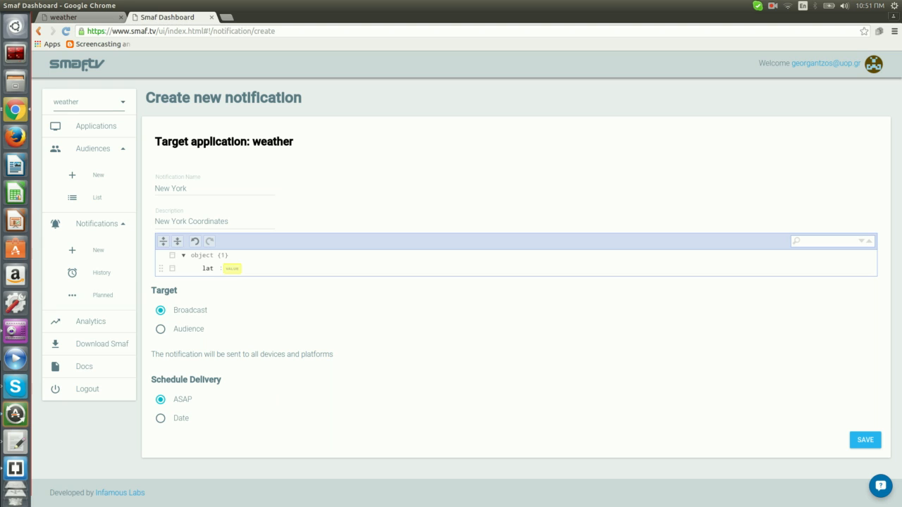
mouse_move(86, 158)
type("40.7141667")
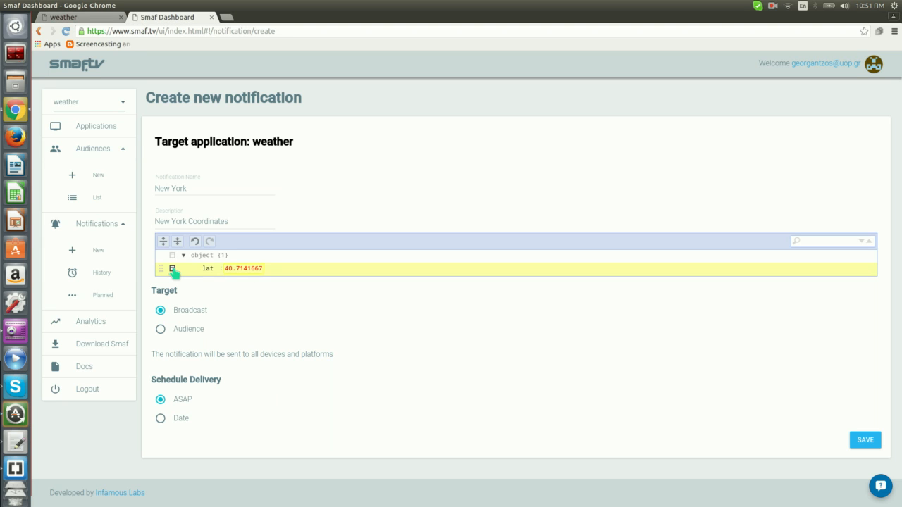
Append a long field with value -74.0063889 after lat.
left_click(172, 268)
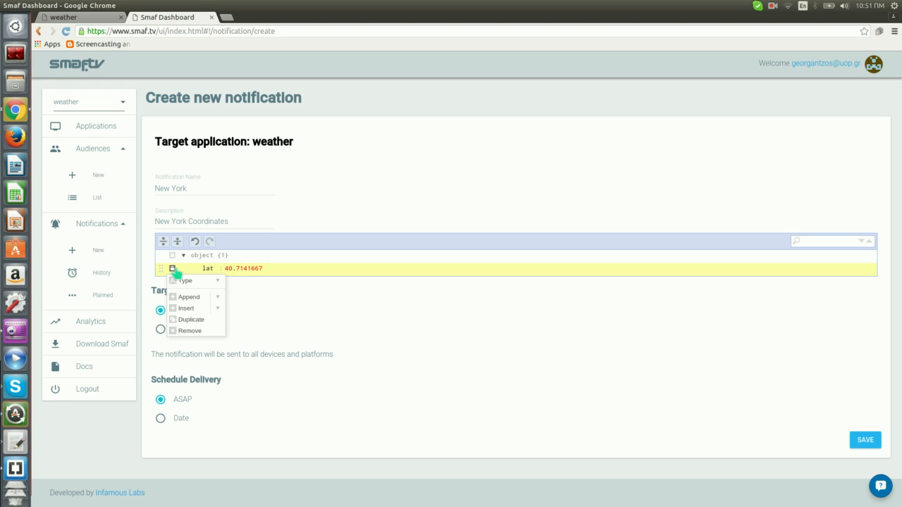
left_click(189, 296)
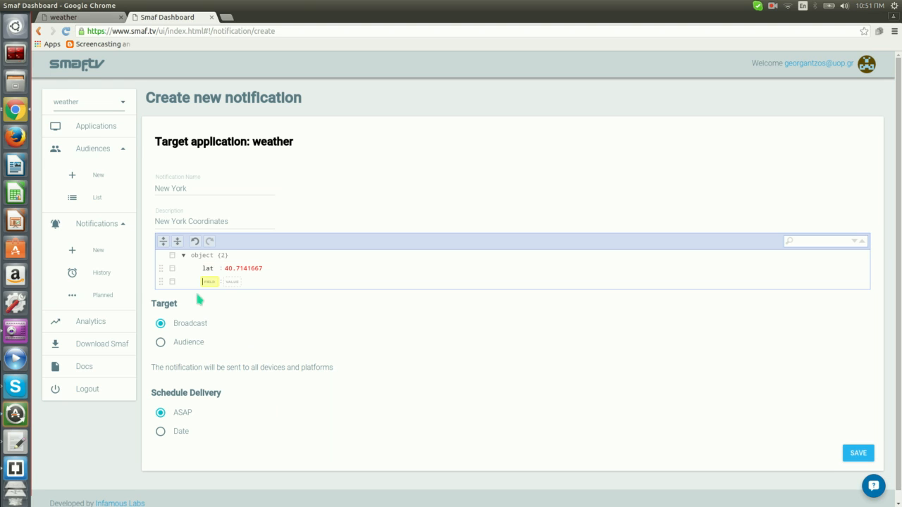
type("long")
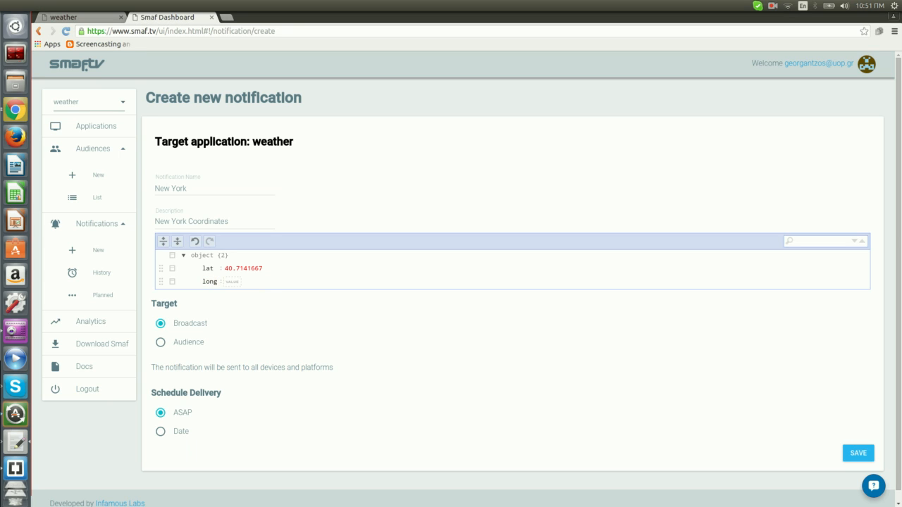
type("-74.0063889")
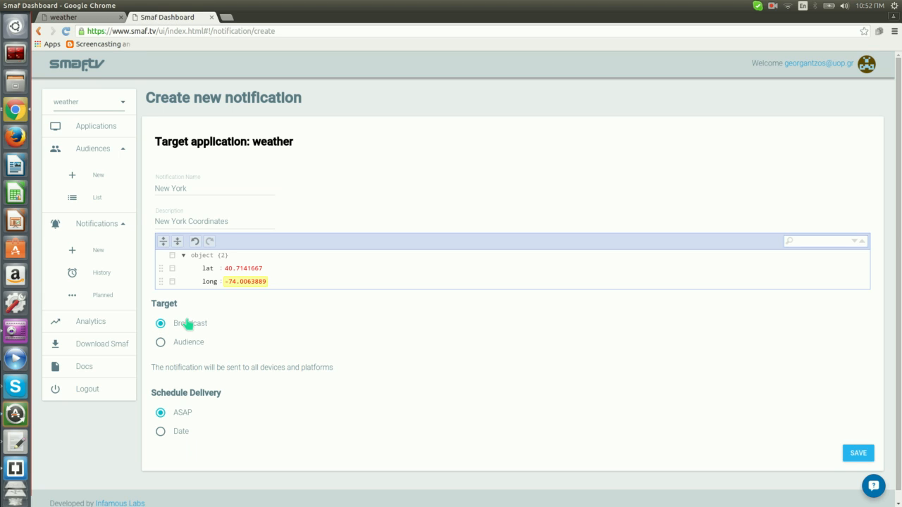
mouse_move(190, 389)
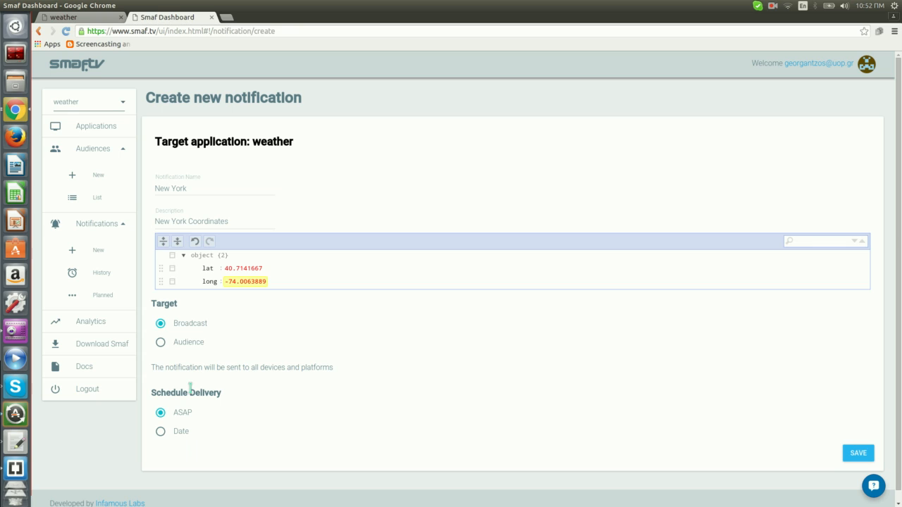
mouse_move(189, 350)
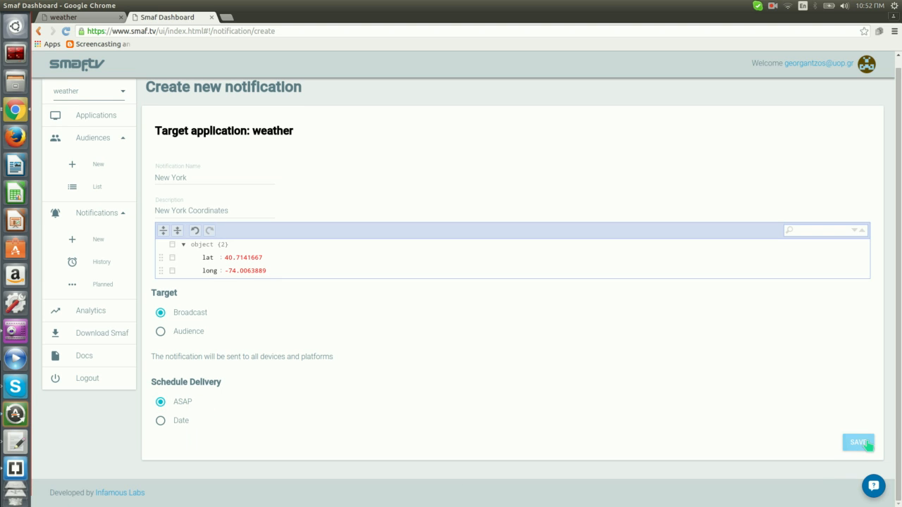
Save and send the New York notification, then return to the weather app.
left_click(858, 443)
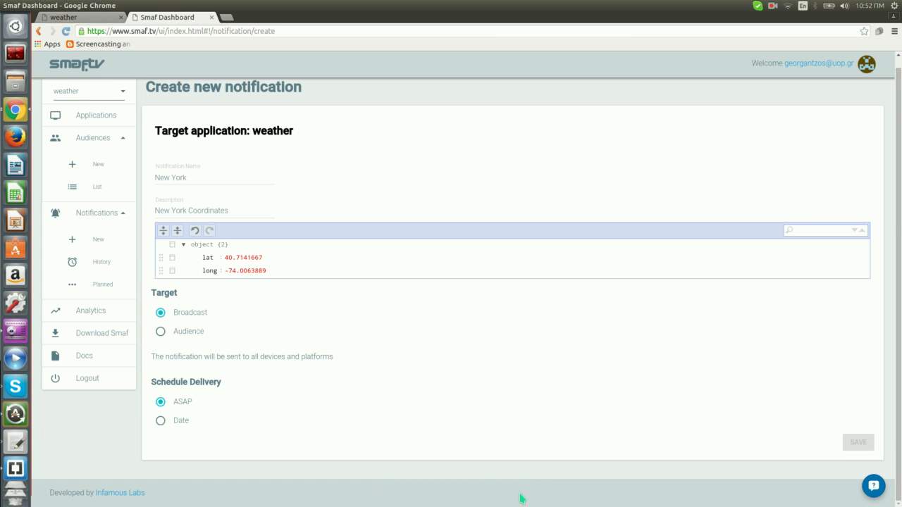
left_click(79, 17)
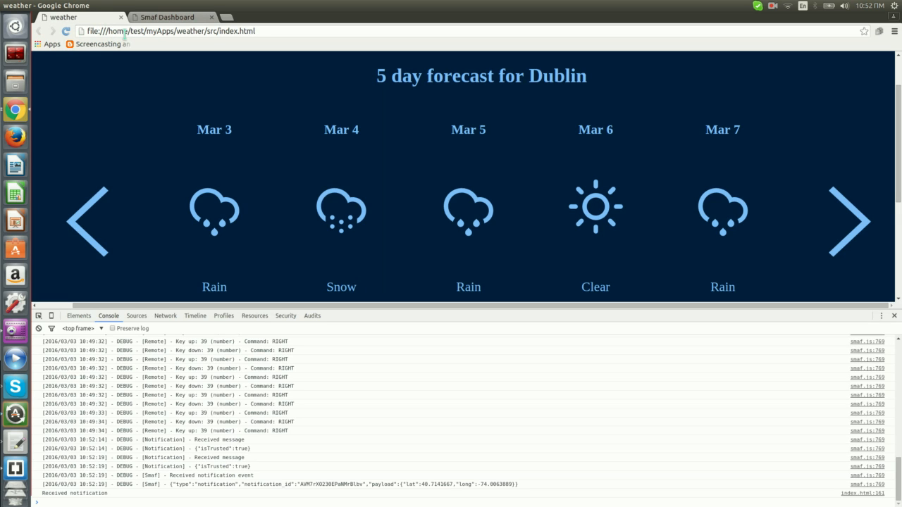
mouse_move(219, 180)
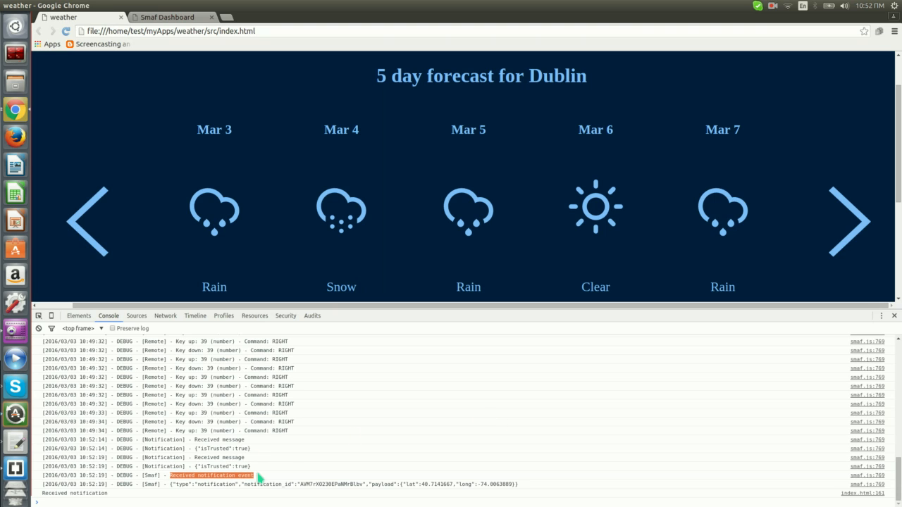
mouse_move(287, 471)
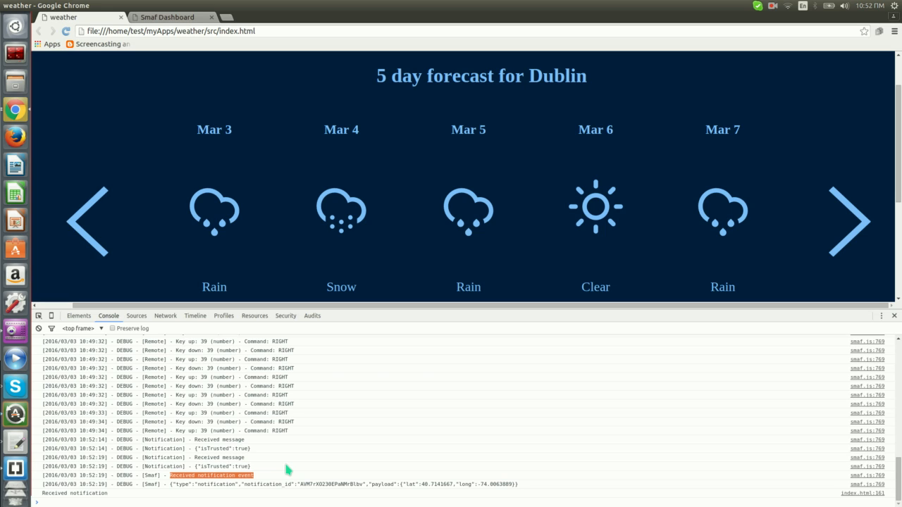
mouse_move(307, 415)
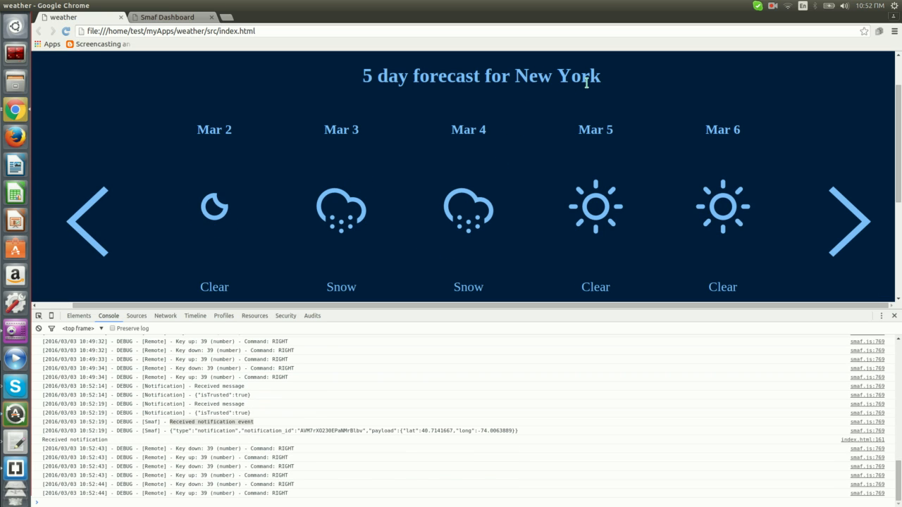
Highlight 'for New York' in the forecast heading to confirm the city was added.
left_click_drag(482, 76, 601, 76)
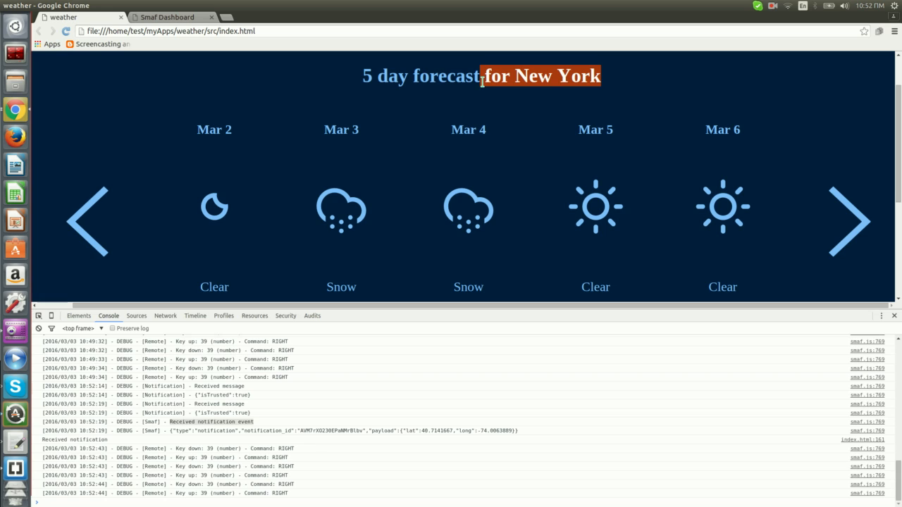